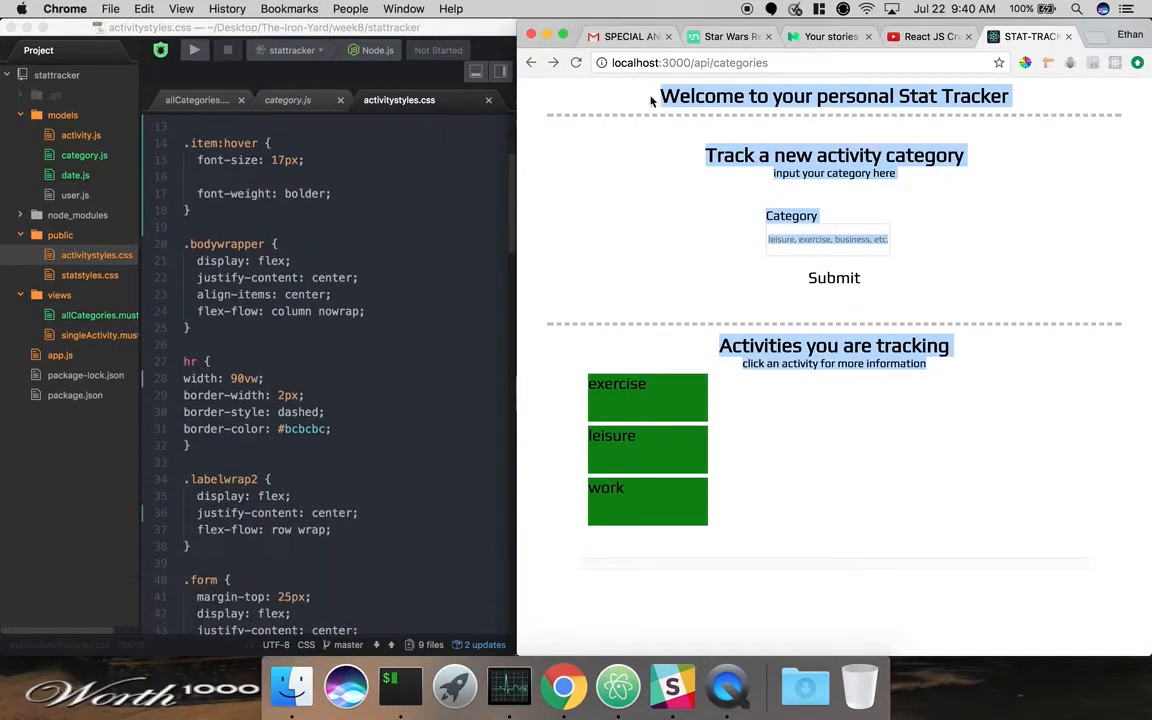
mouse_move(244, 280)
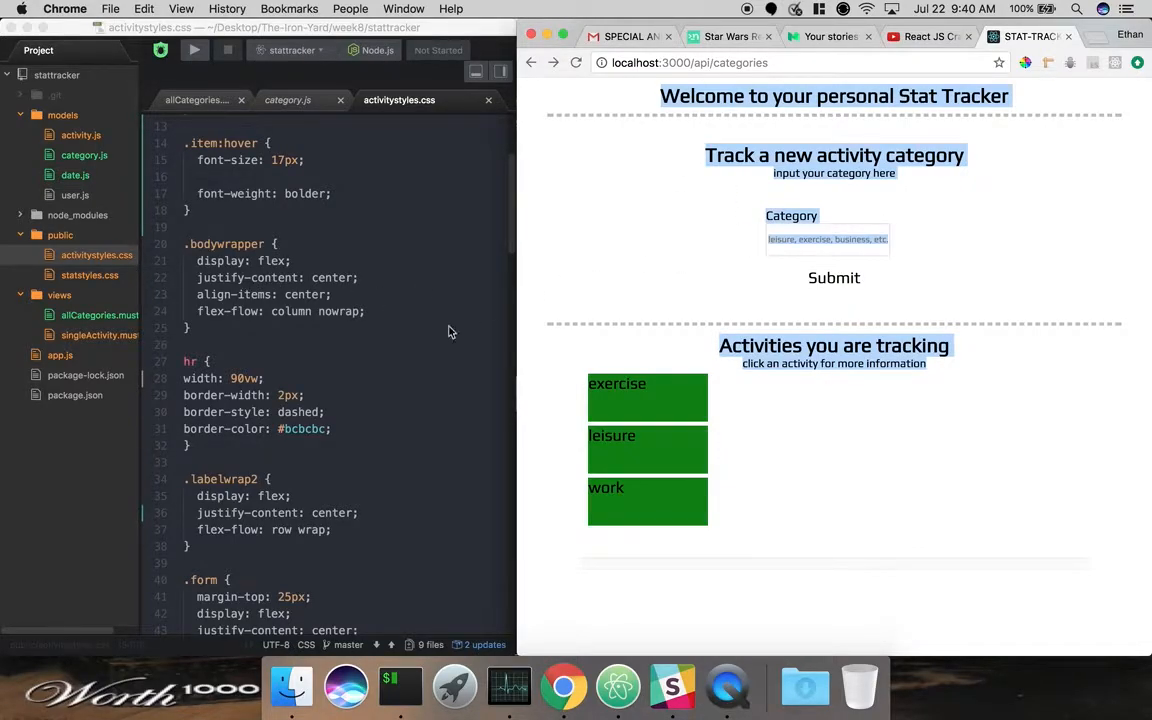
Restore background-color: green on the a rule in activitystyles.css.
scroll("down", 3)
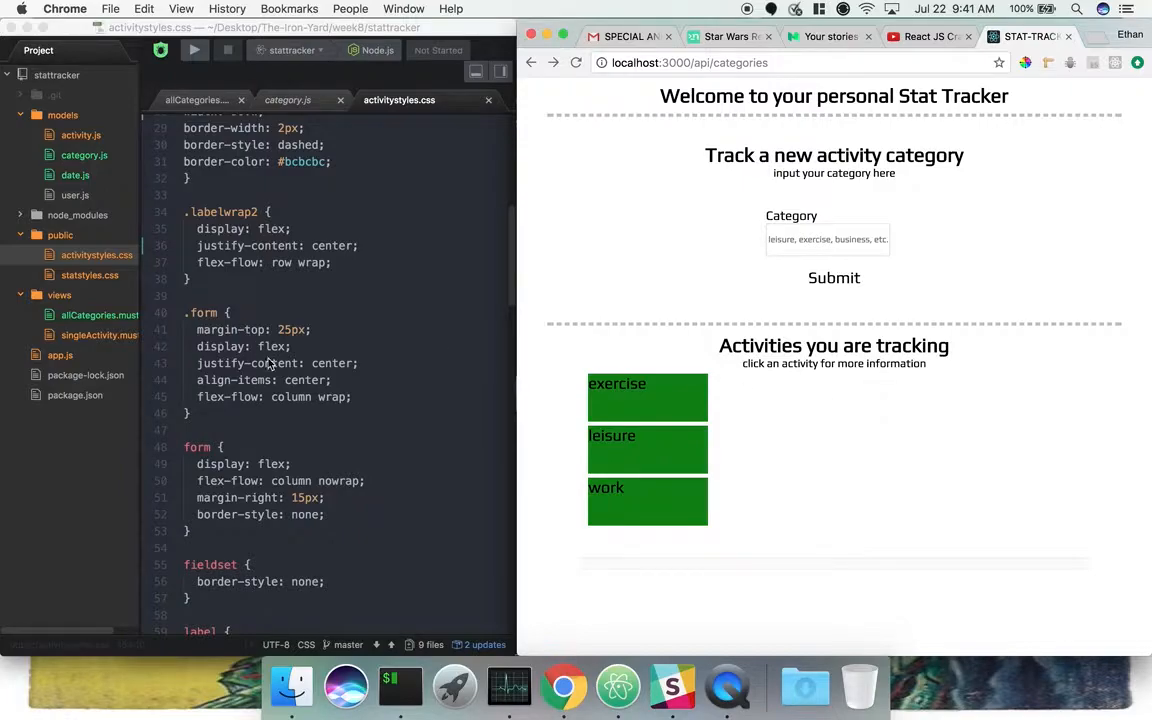
scroll("down", 3)
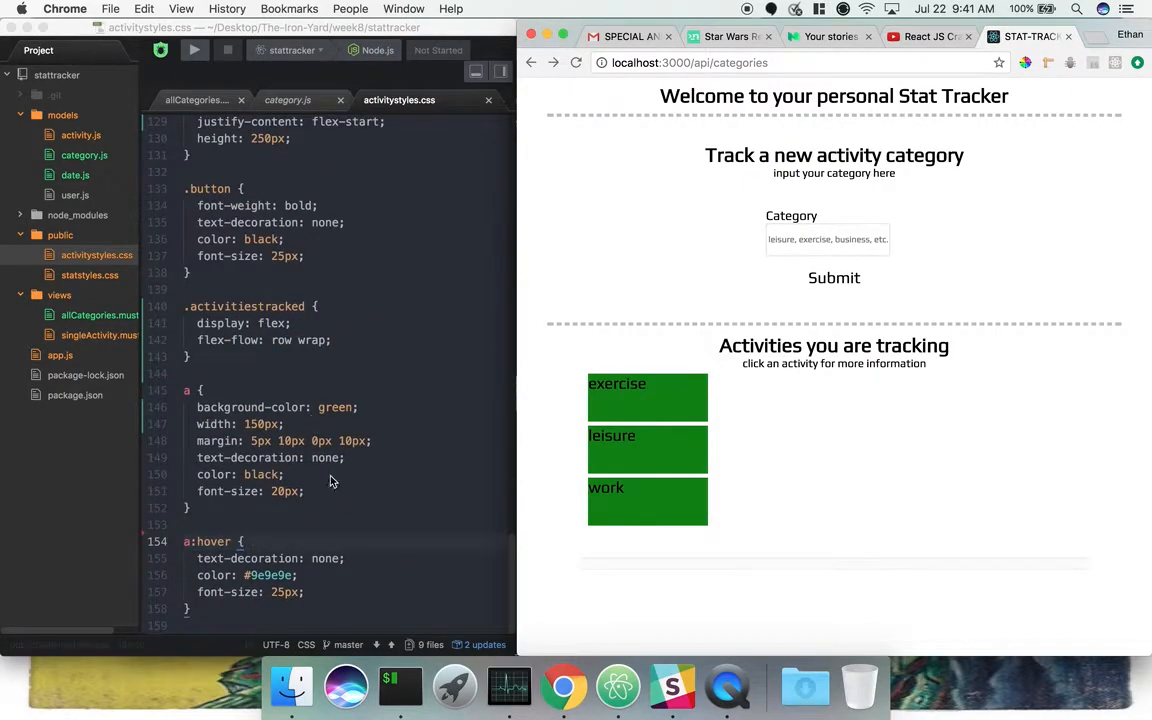
mouse_move(426, 458)
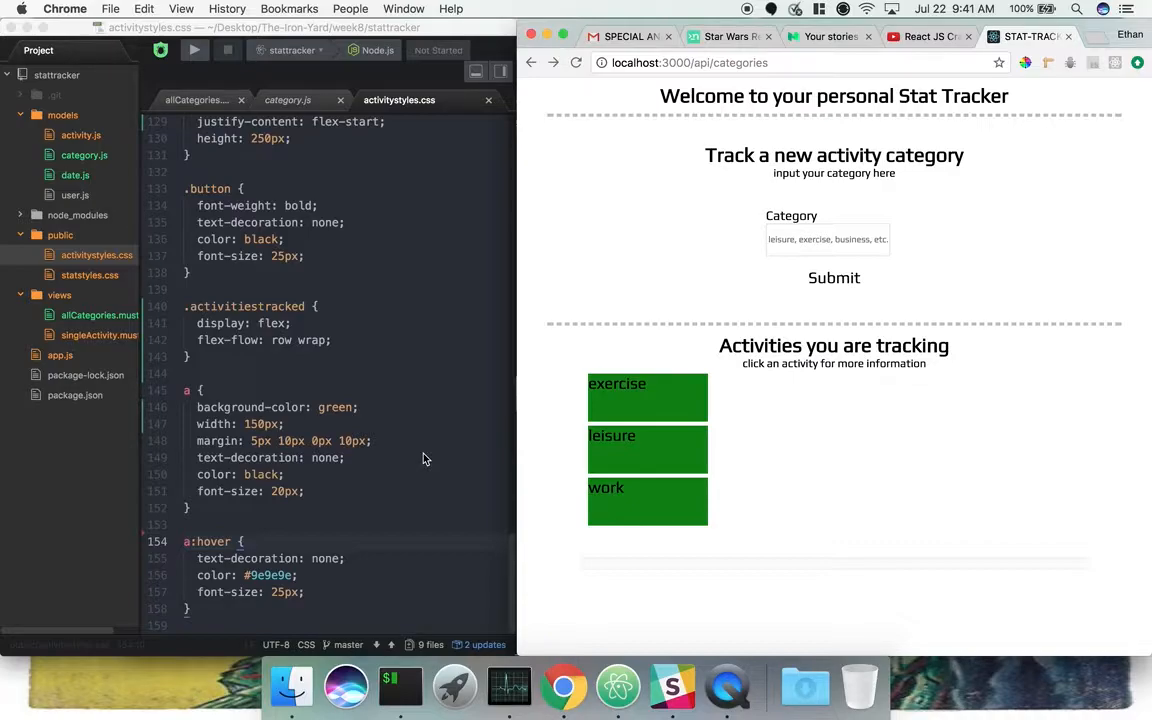
mouse_move(626, 402)
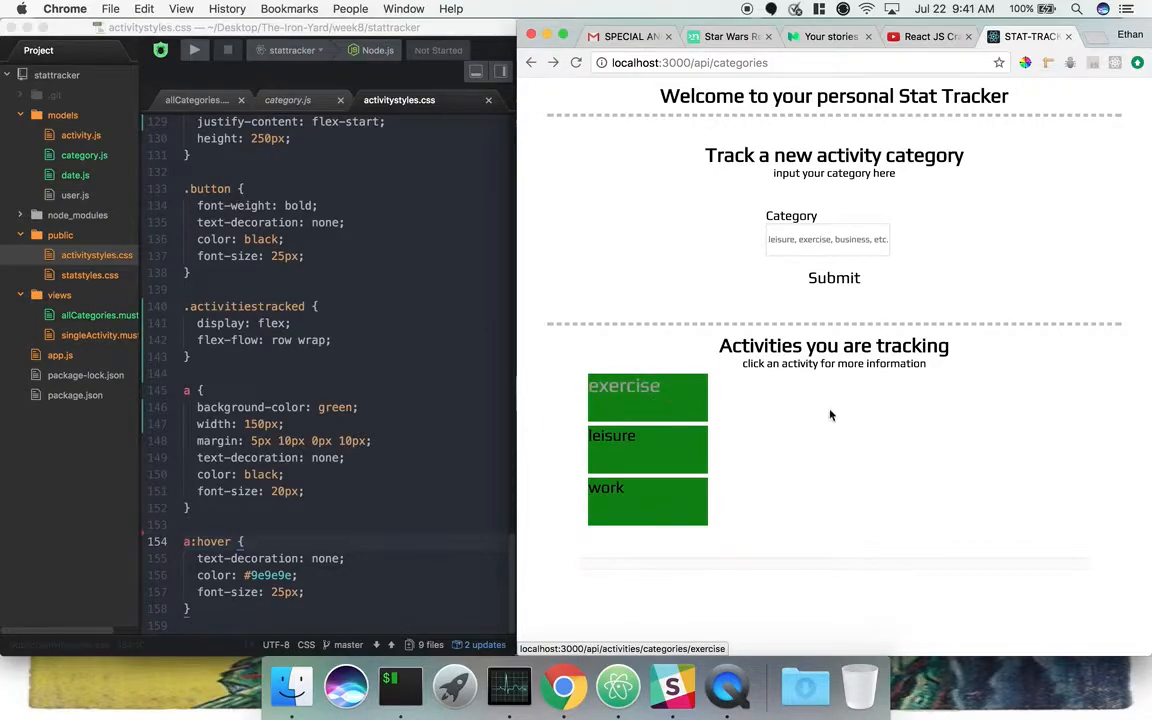
mouse_move(676, 400)
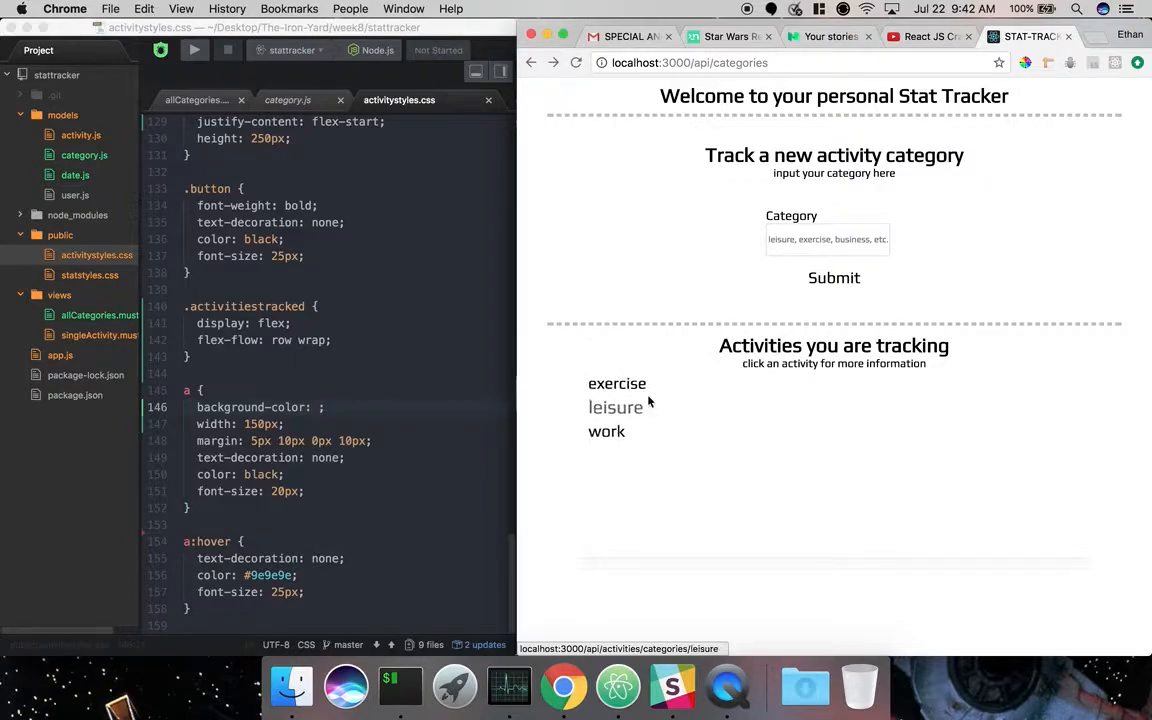
type("green")
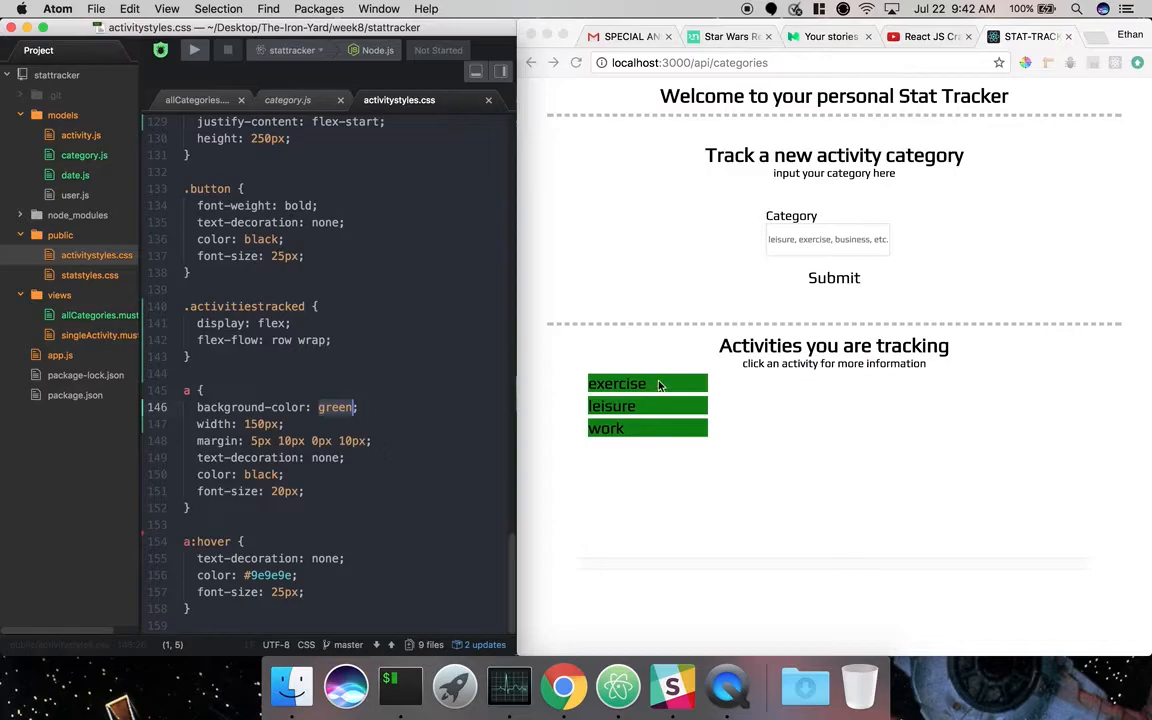
mouse_move(648, 456)
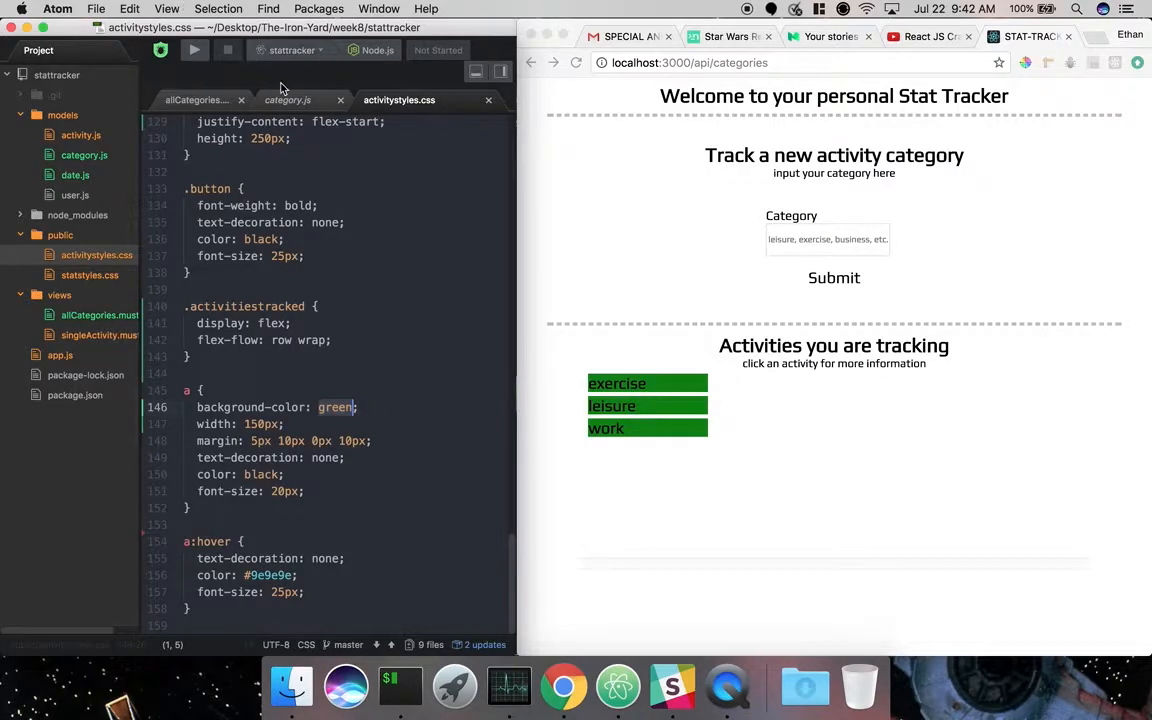
left_click(204, 100)
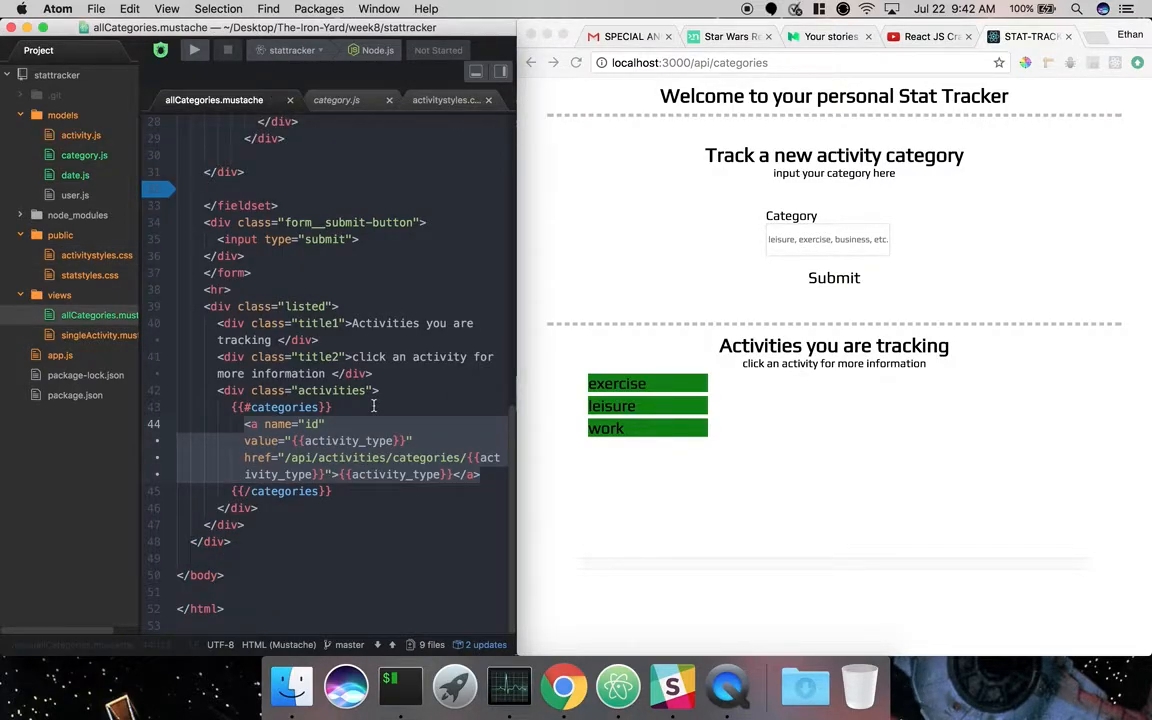
mouse_move(628, 440)
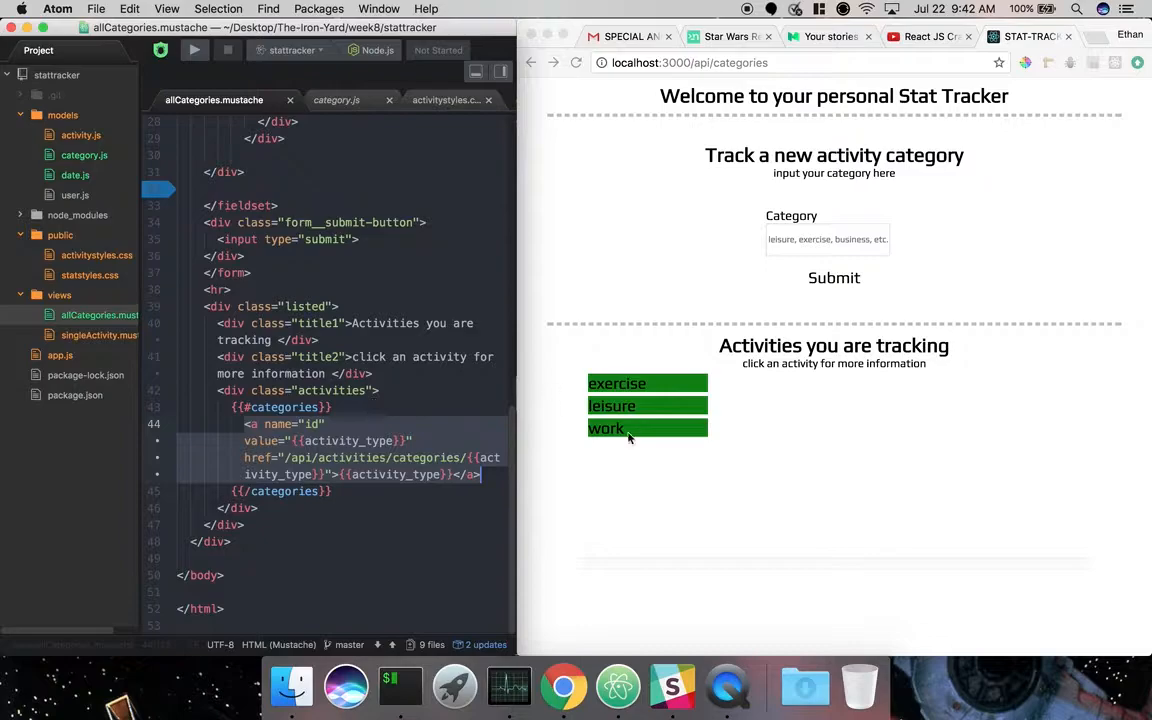
left_click(616, 384)
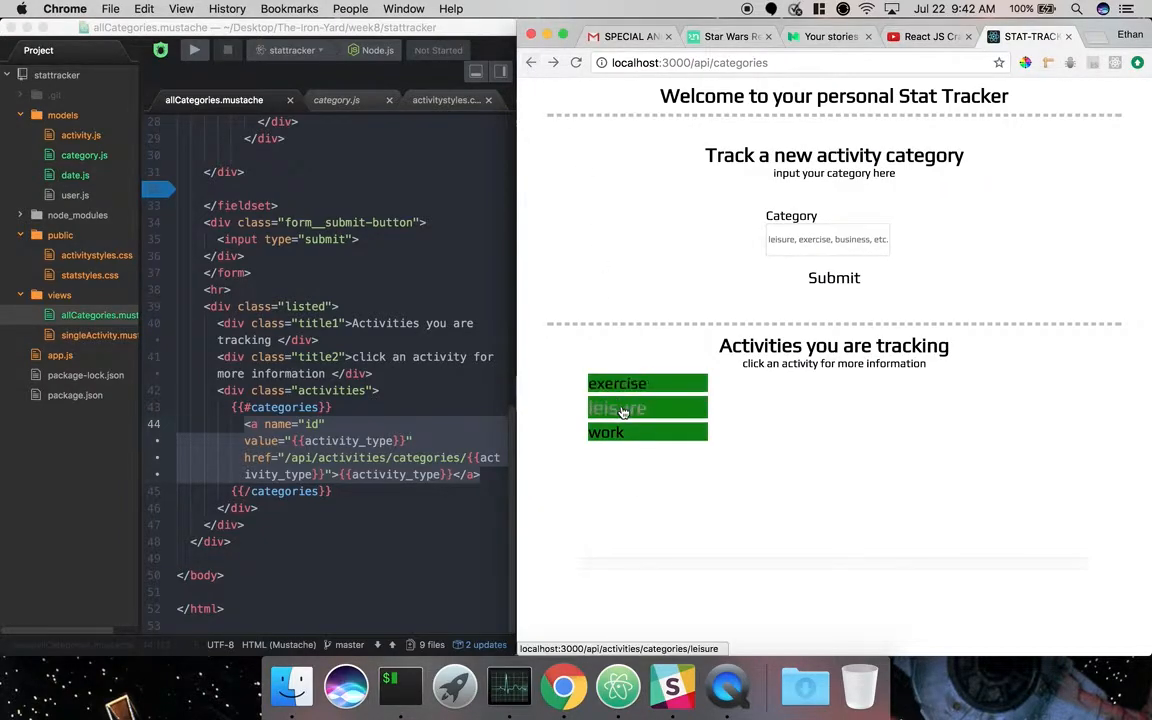
left_click(620, 408)
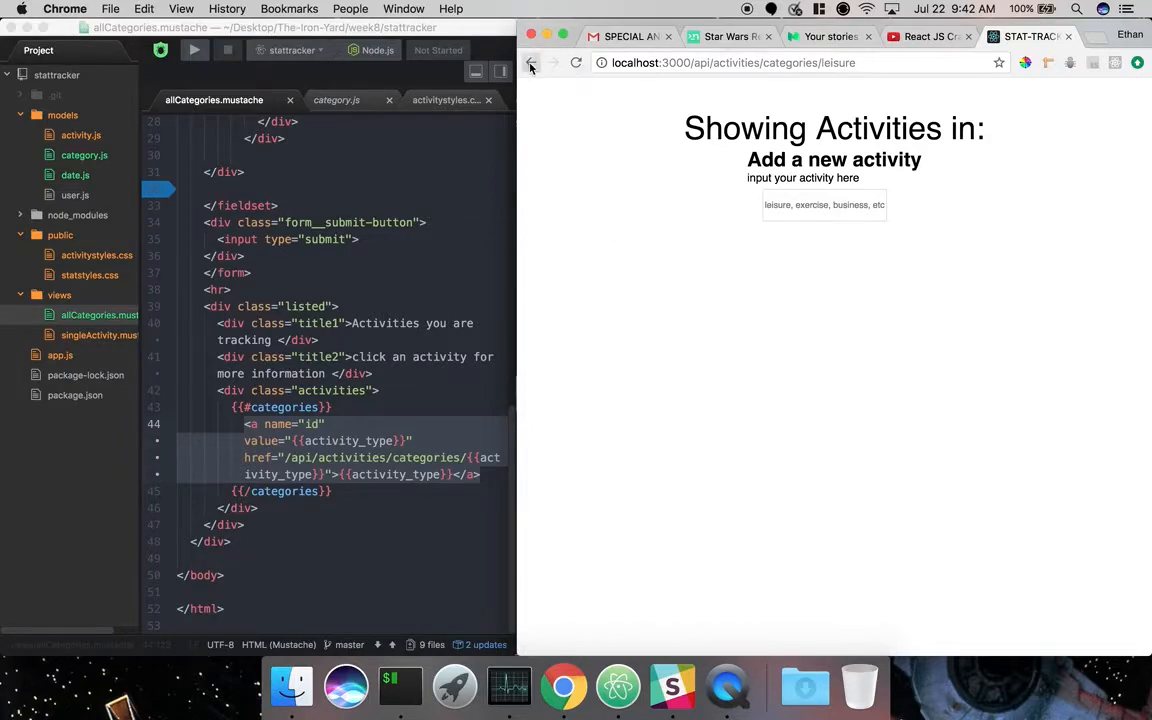
left_click(532, 62)
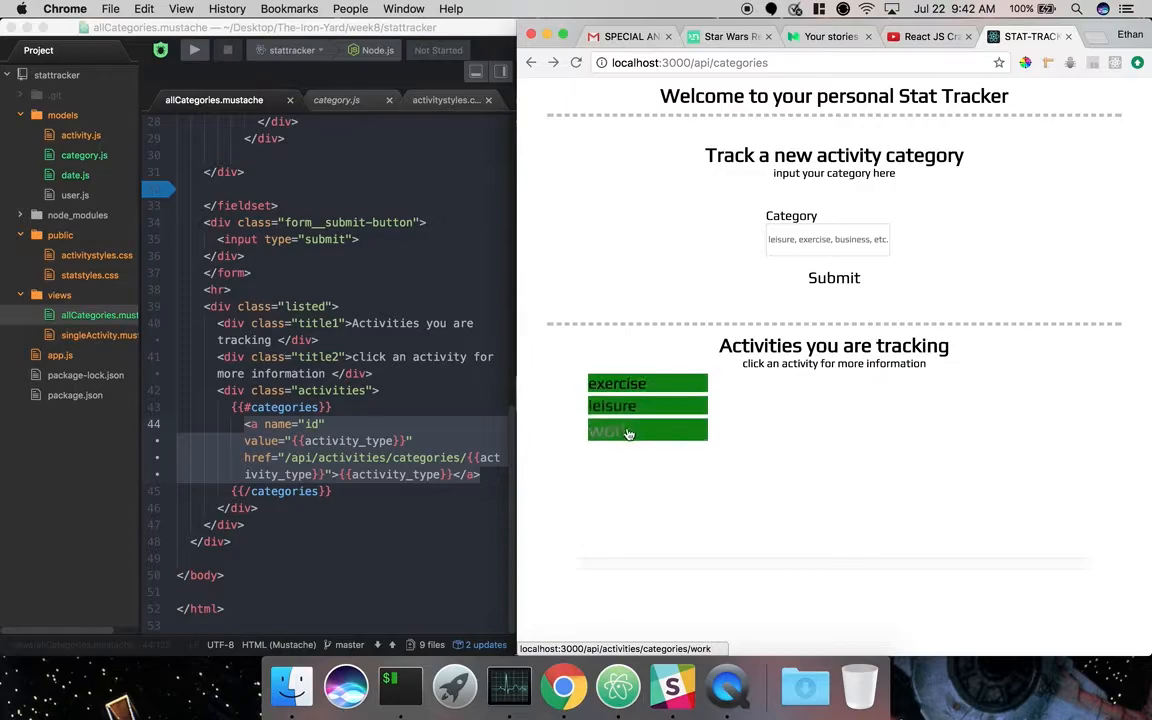
mouse_move(340, 260)
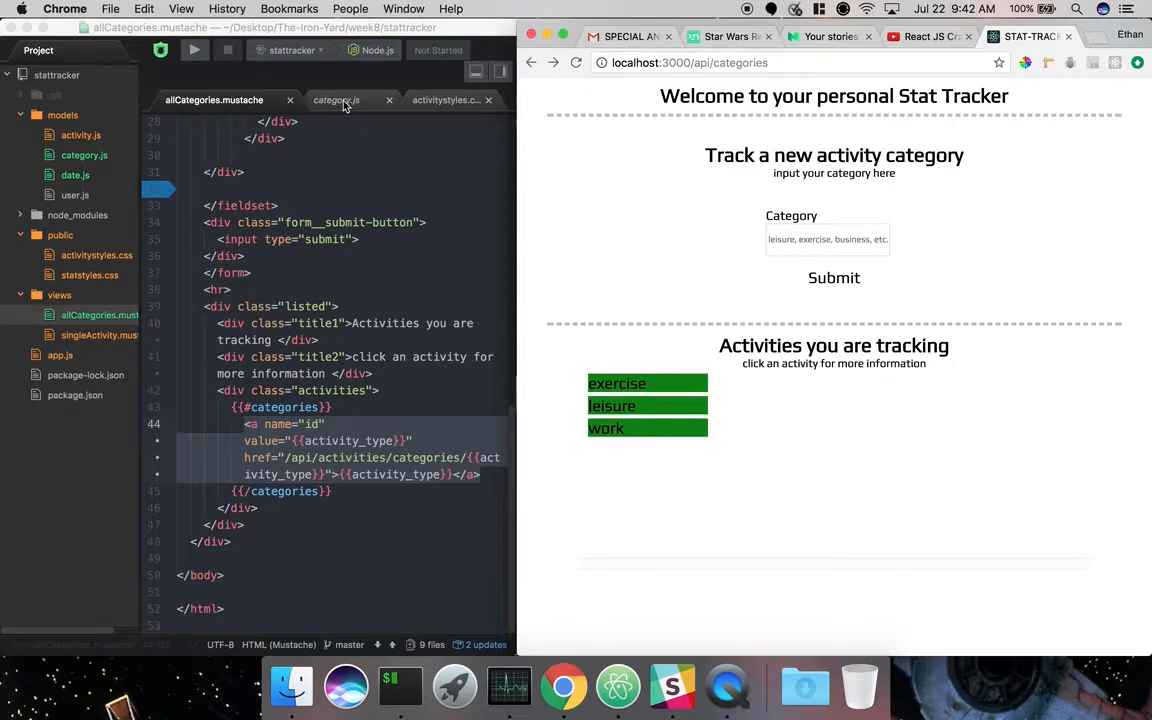
left_click(340, 100)
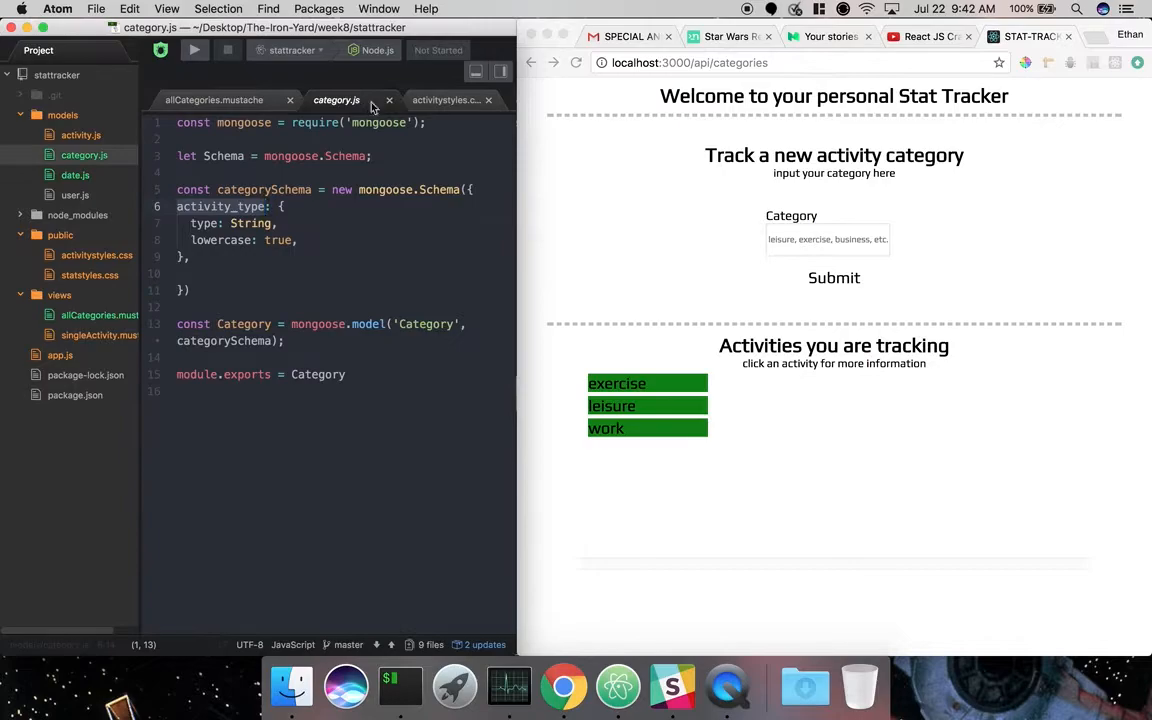
left_click(434, 100)
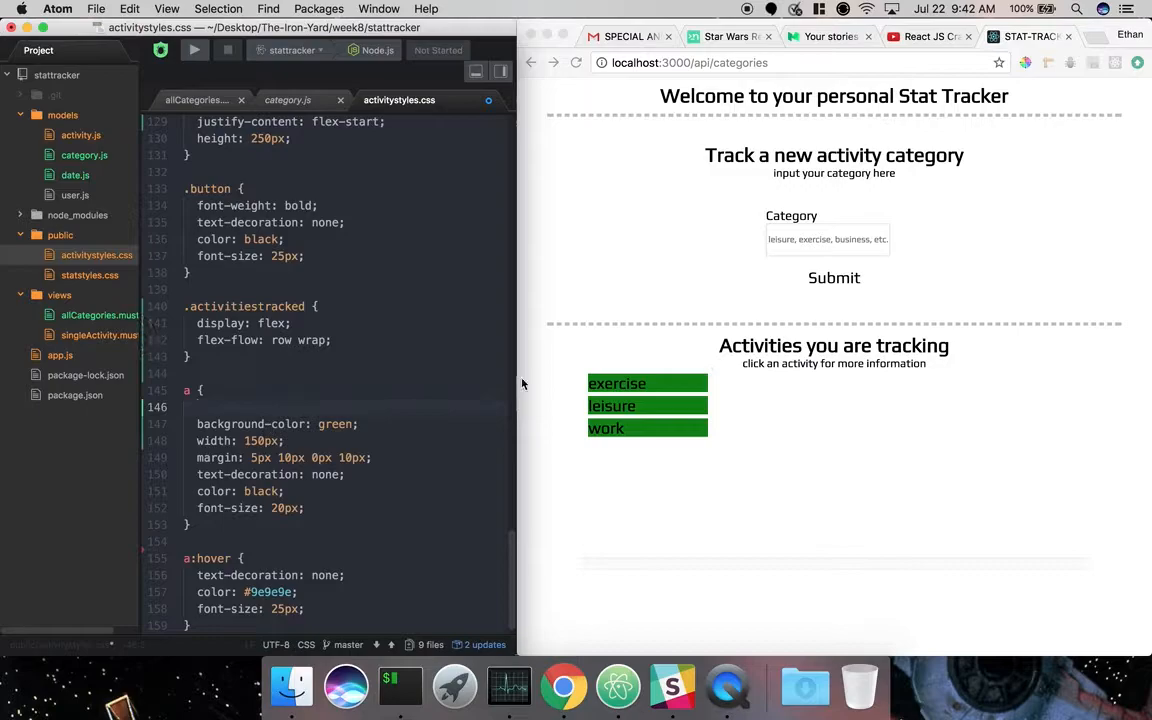
left_click(96, 316)
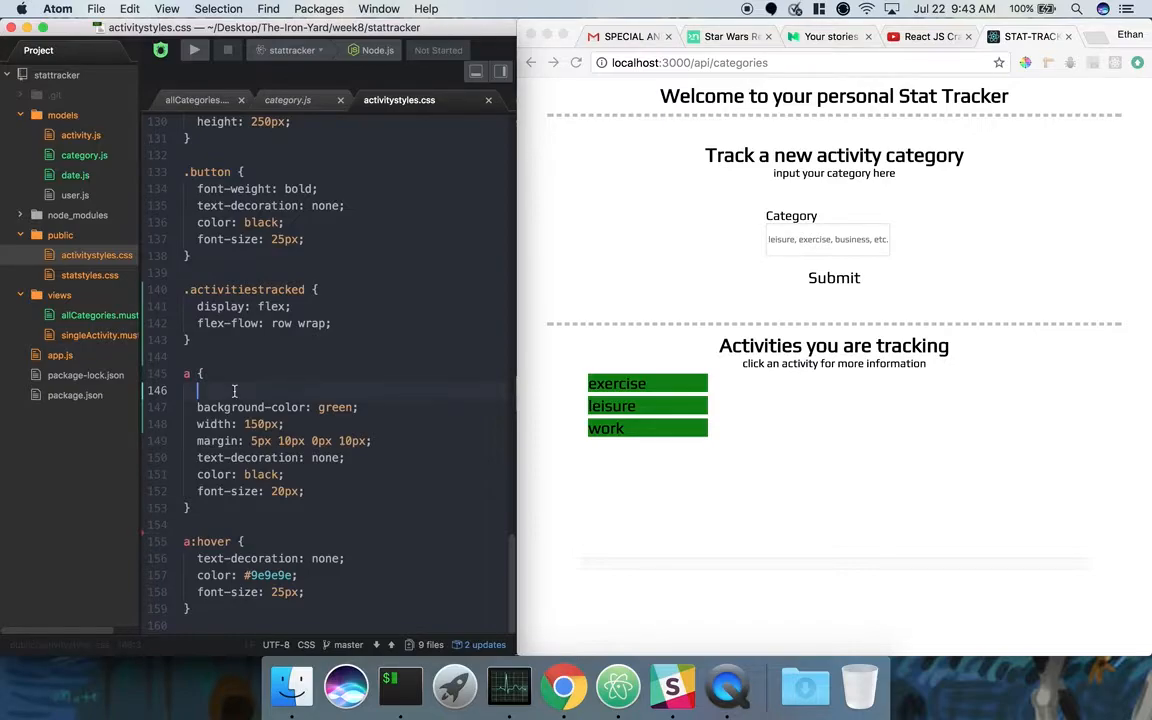
Add flex-basis: 25px; to the a rule in activitystyles.css.
type("flex-basis:")
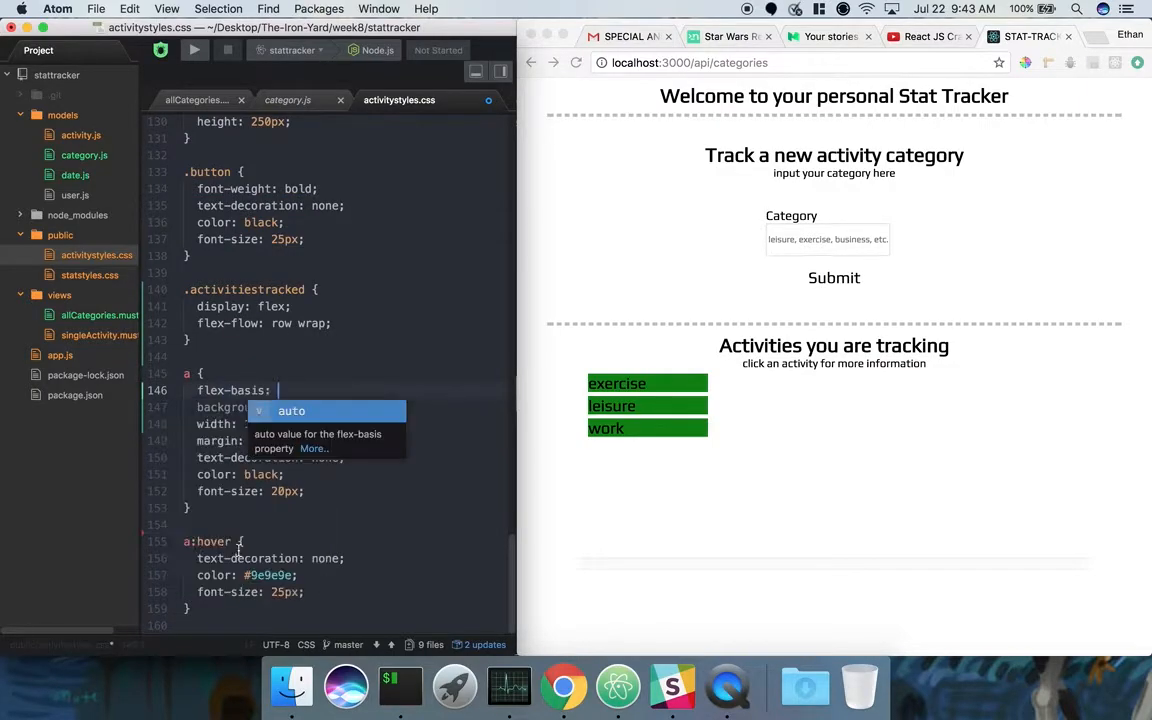
type("25")
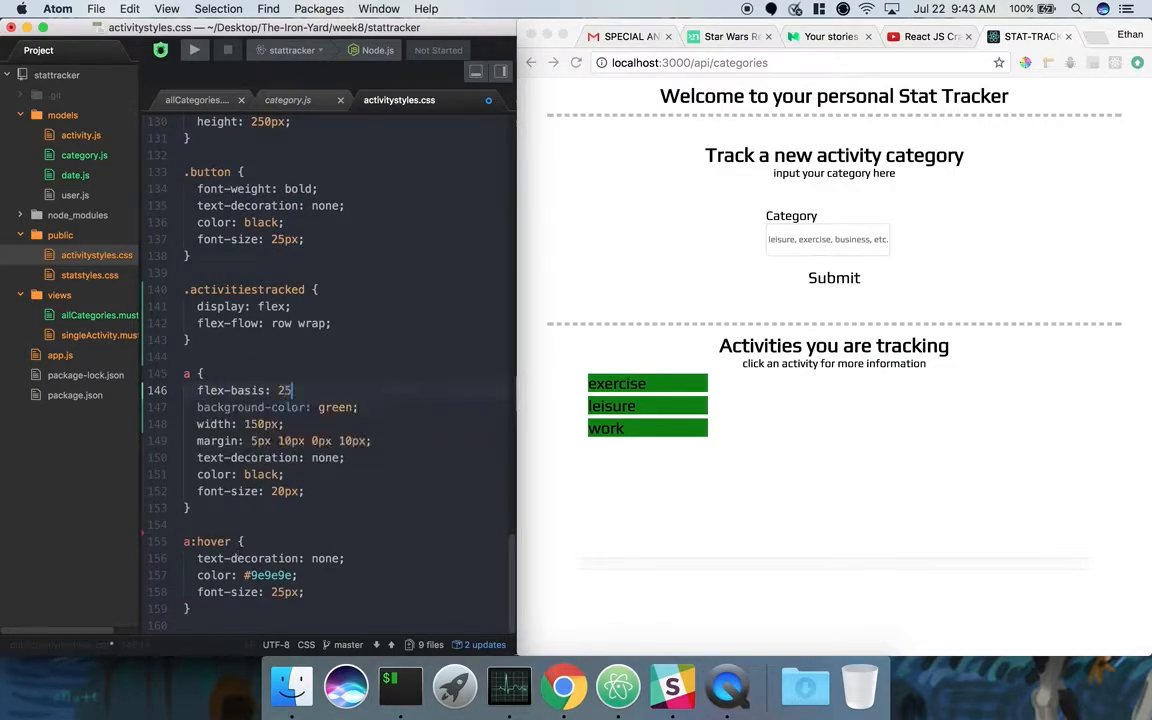
type(";")
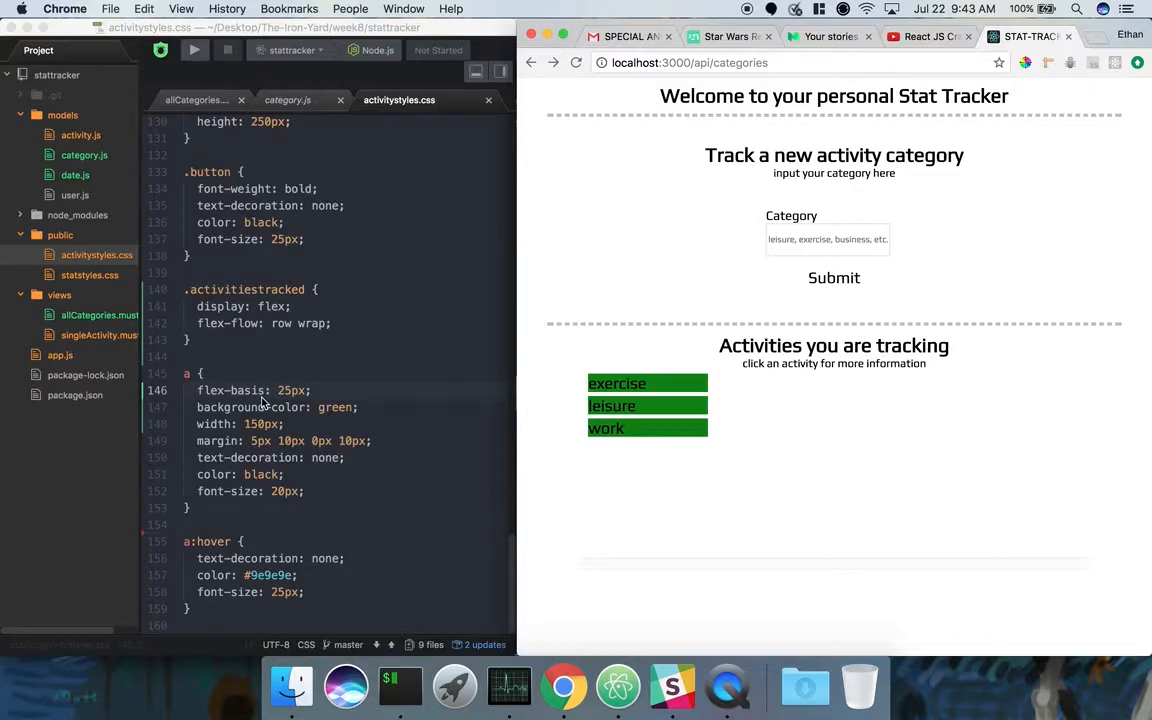
mouse_move(676, 402)
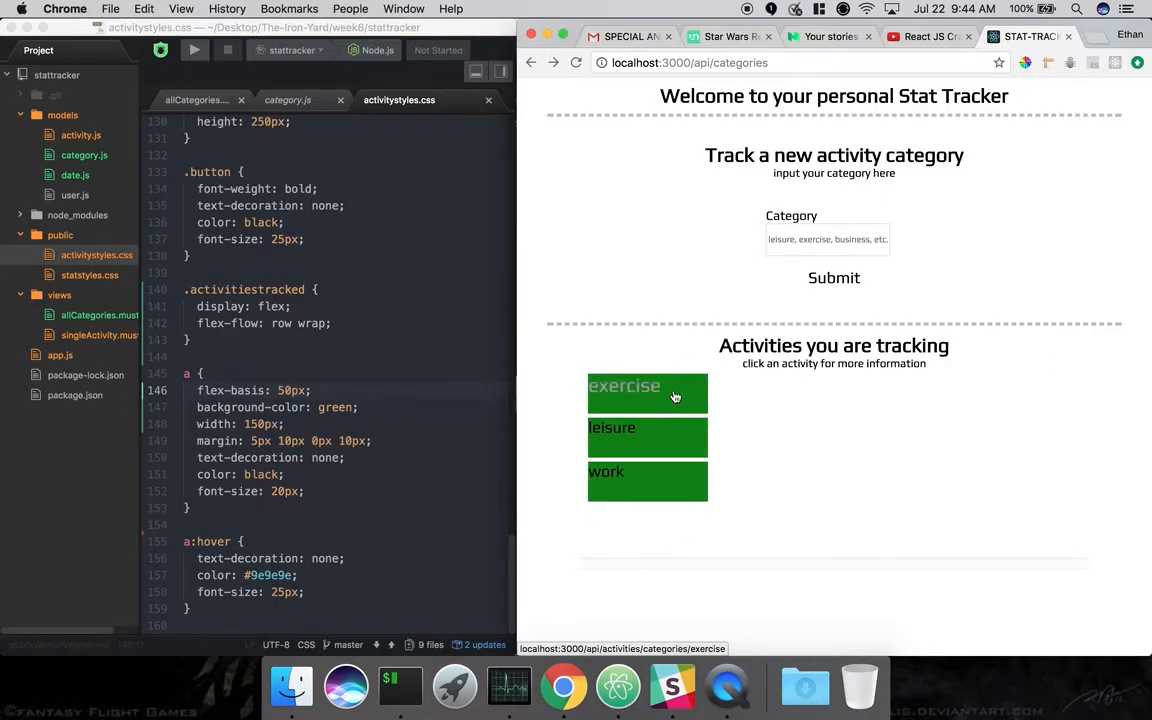
mouse_move(662, 404)
type("2")
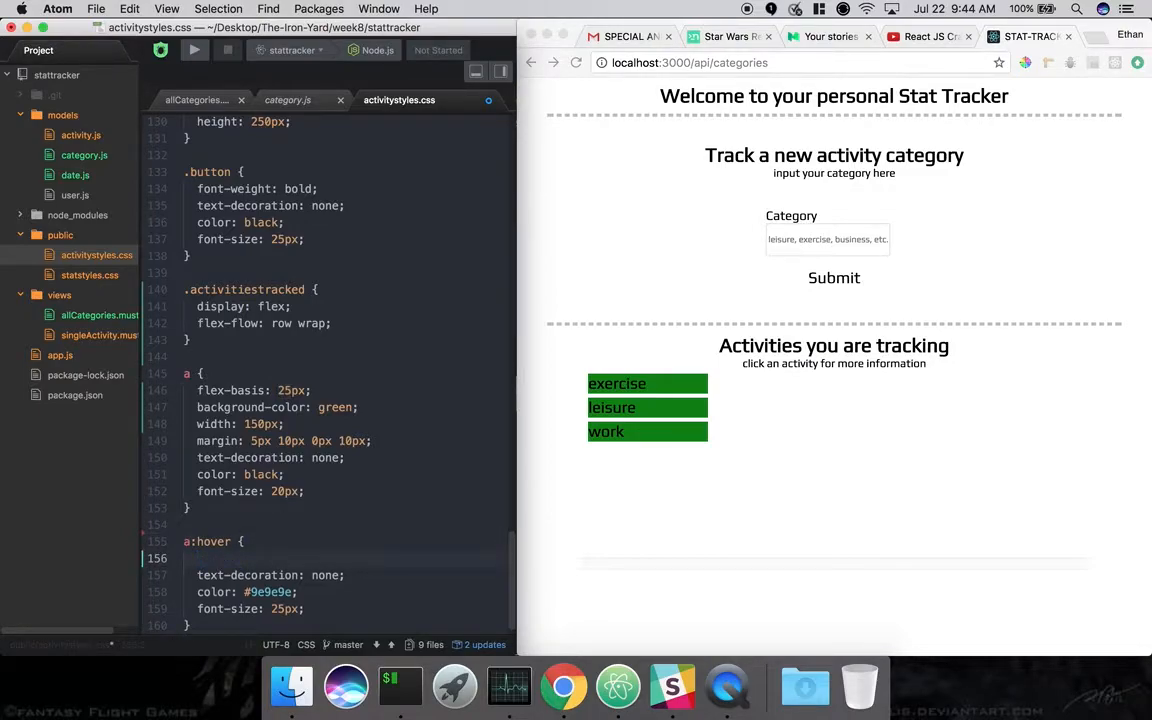
Add flex-grow: 0; to the a:hover rule and check the links in Chrome.
type("flex-grow:")
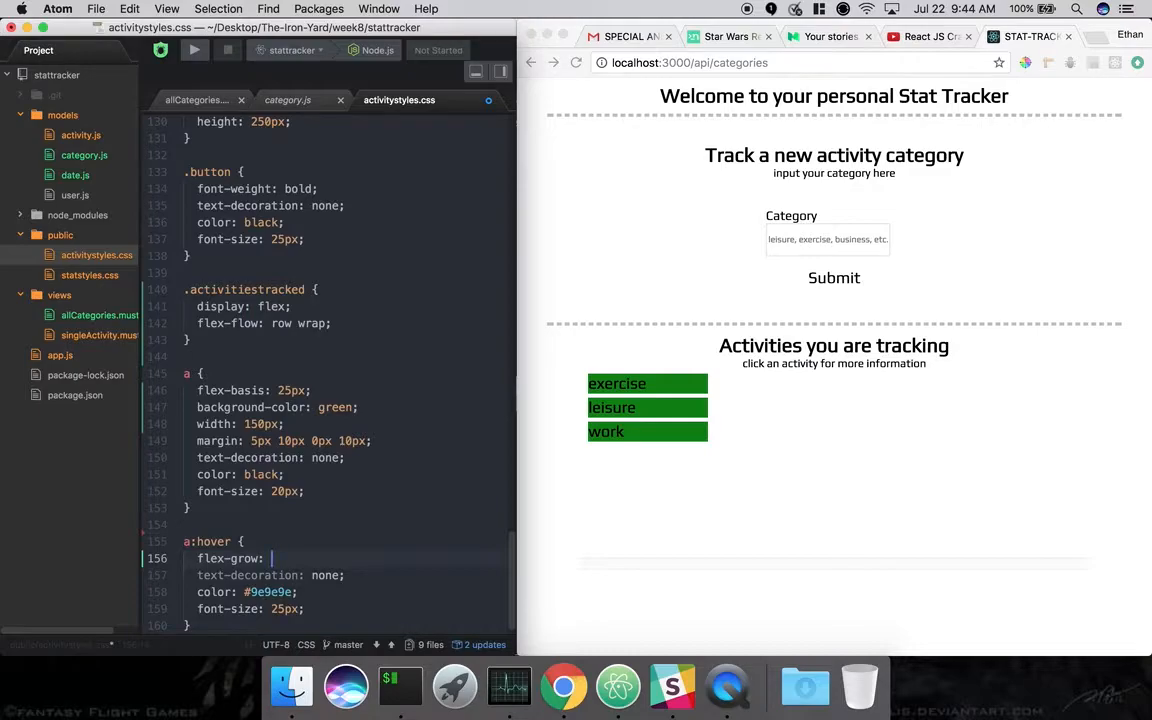
type("0;")
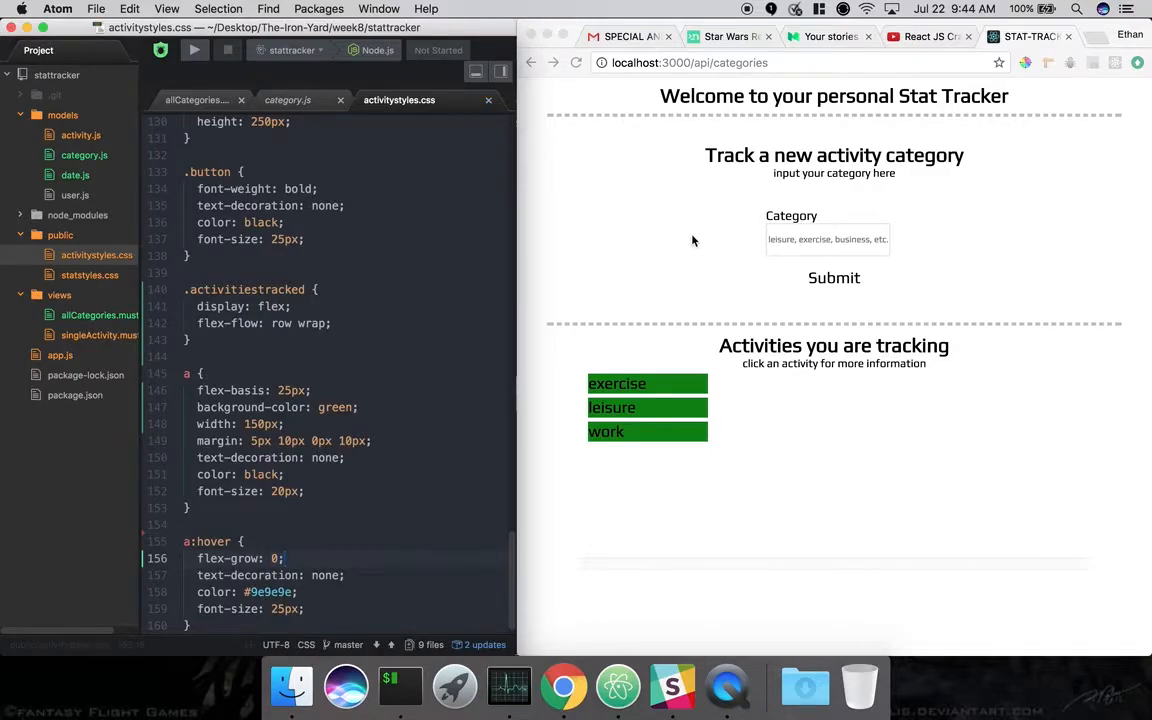
mouse_move(596, 280)
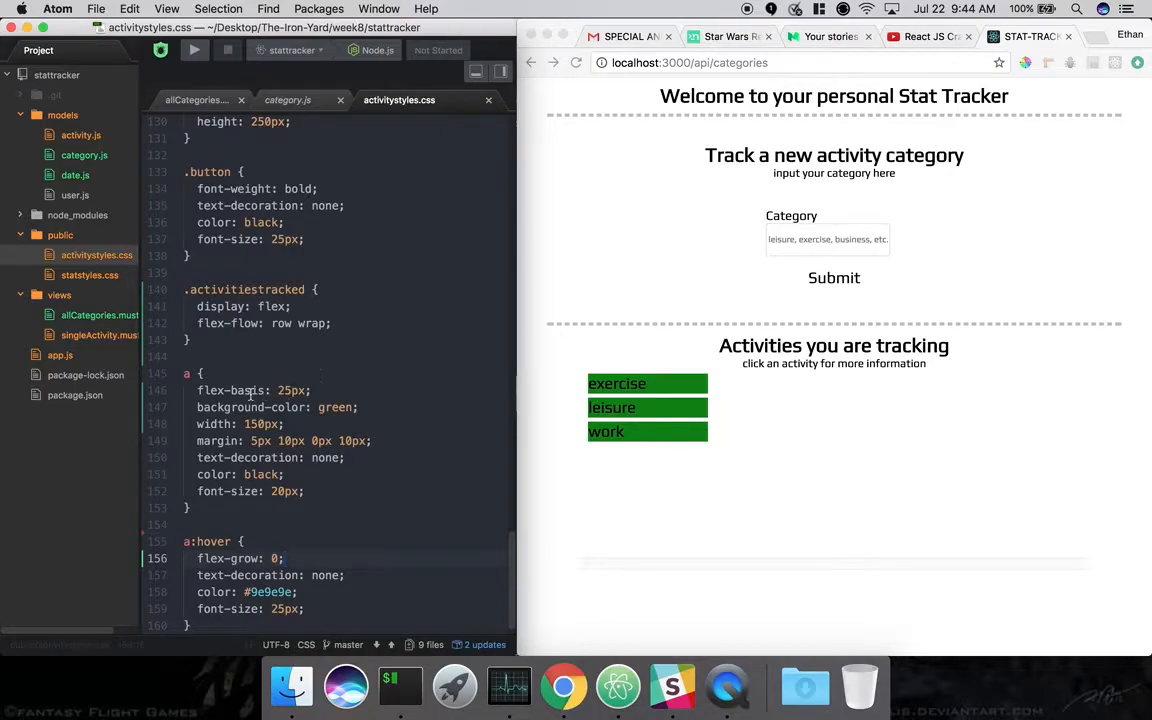
left_click(312, 390)
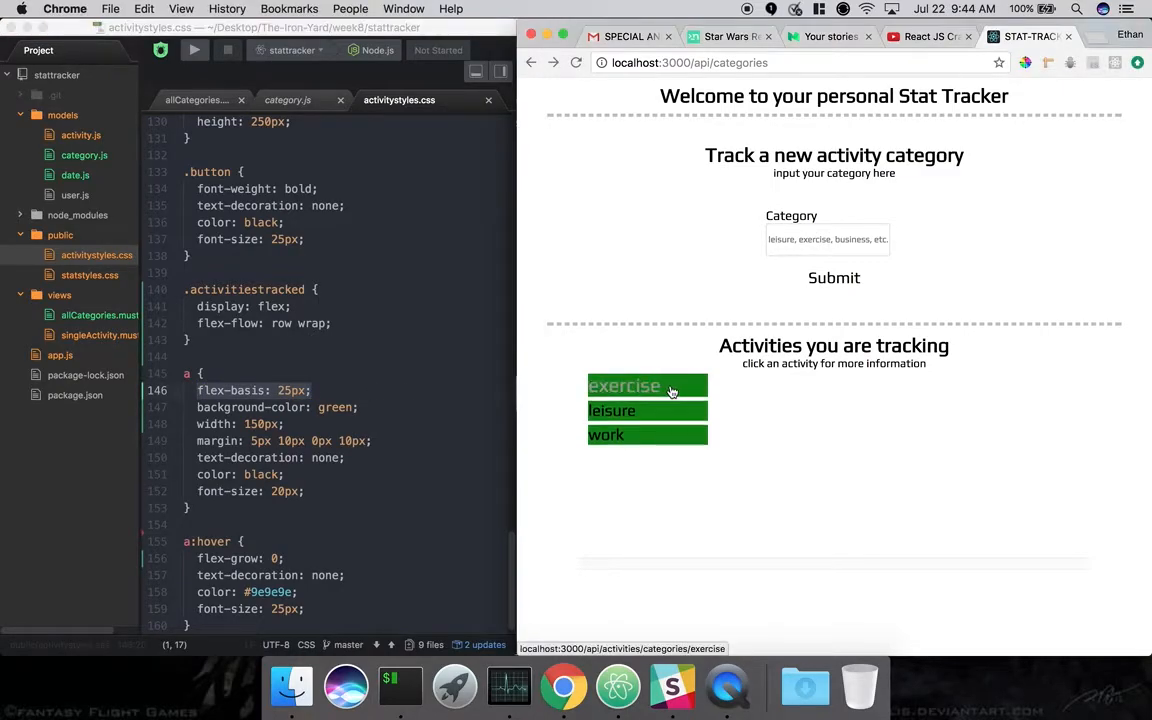
mouse_move(288, 560)
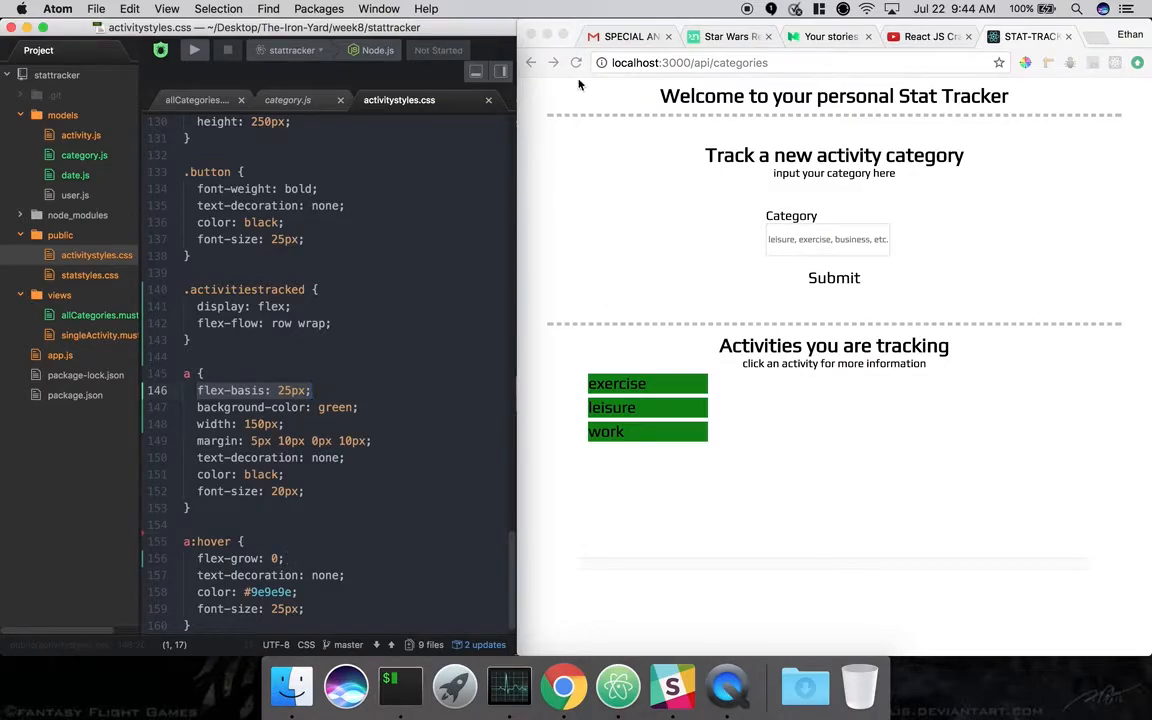
mouse_move(650, 414)
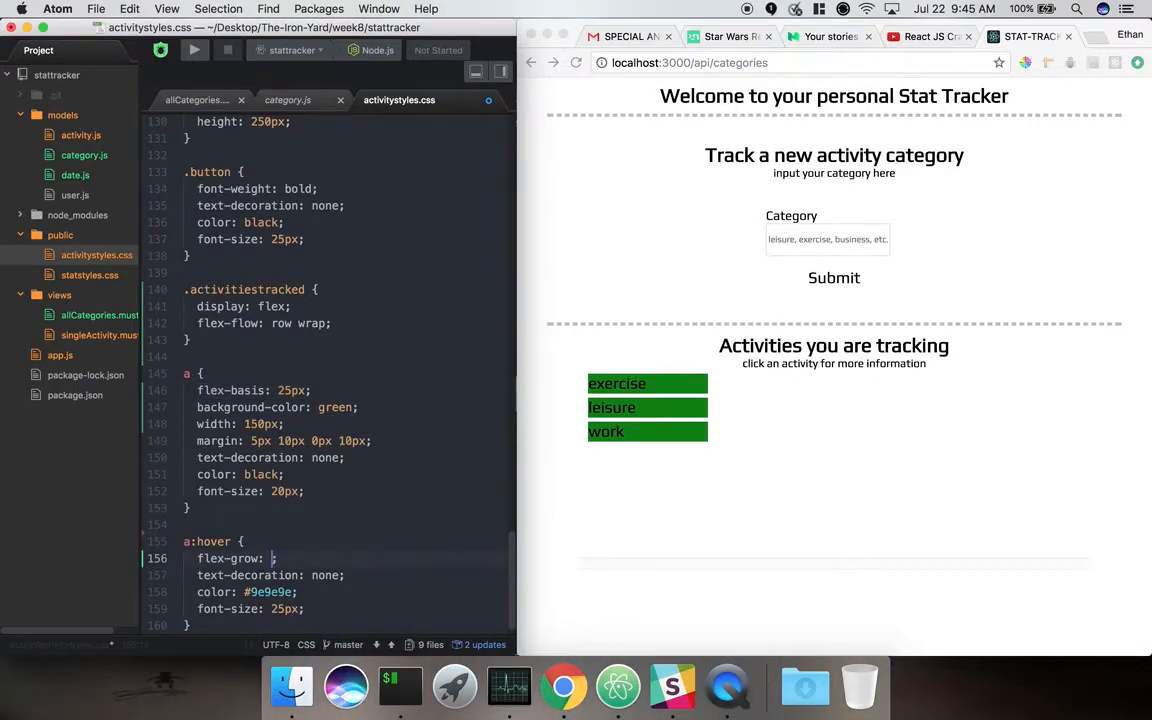
Change the a:hover flex-grow to 1 and test hovering the links in Chrome.
type("1")
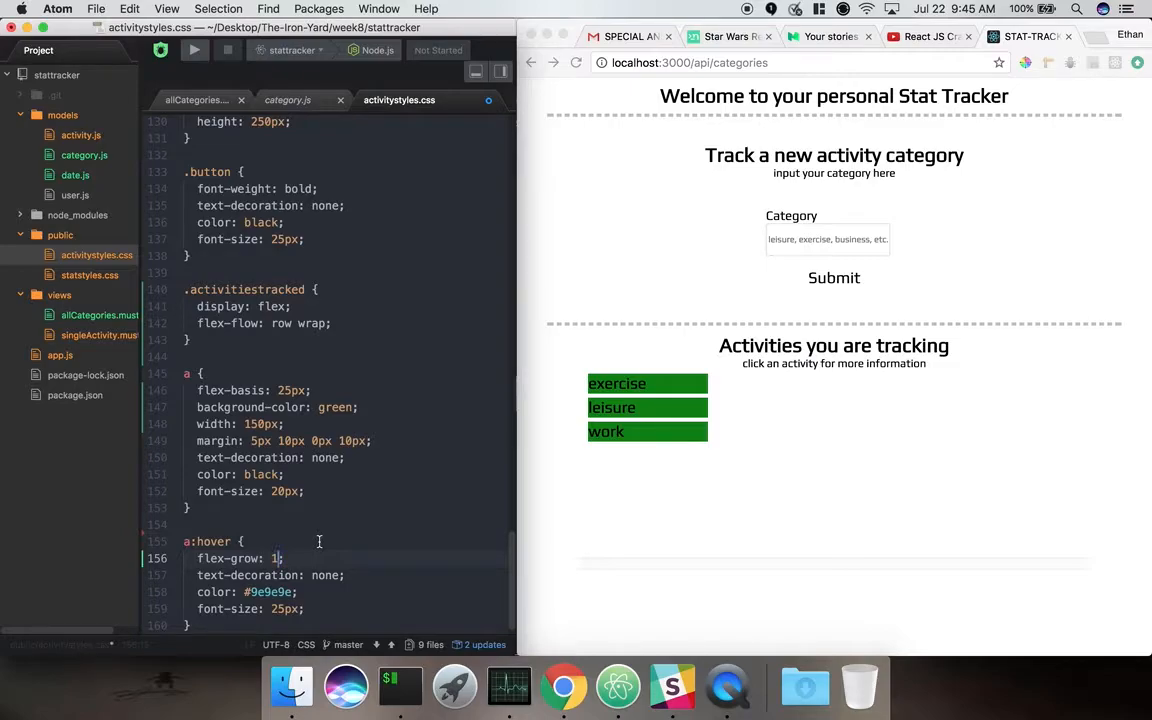
mouse_move(726, 394)
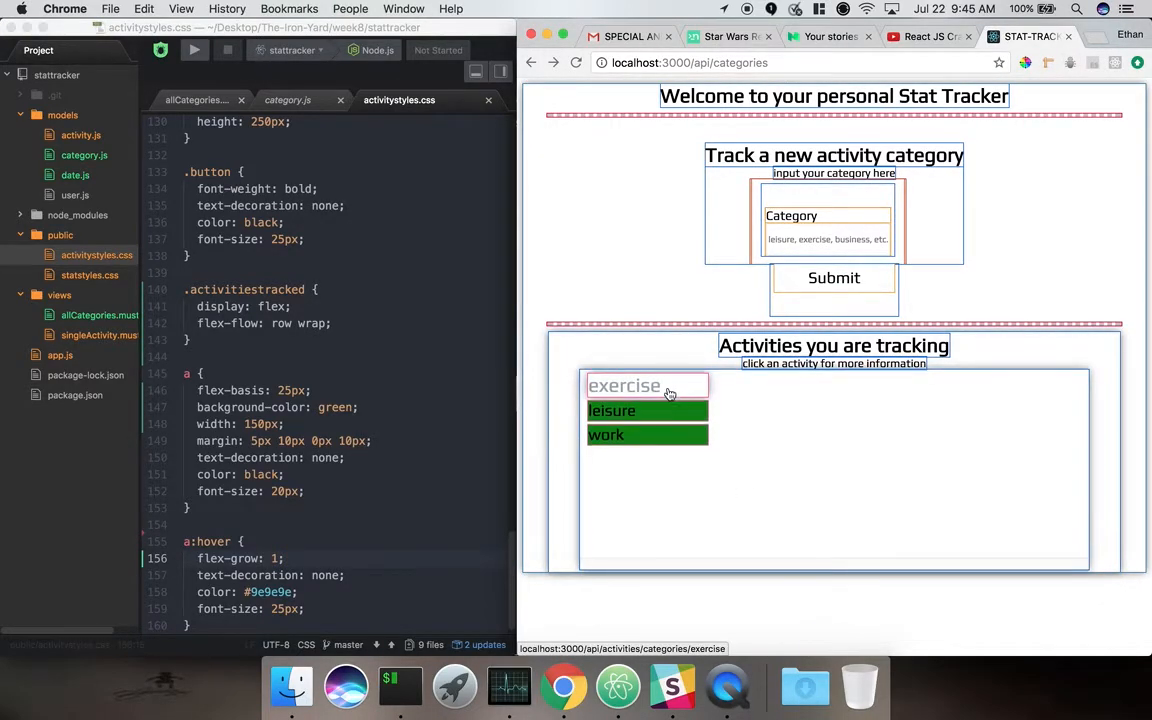
mouse_move(674, 436)
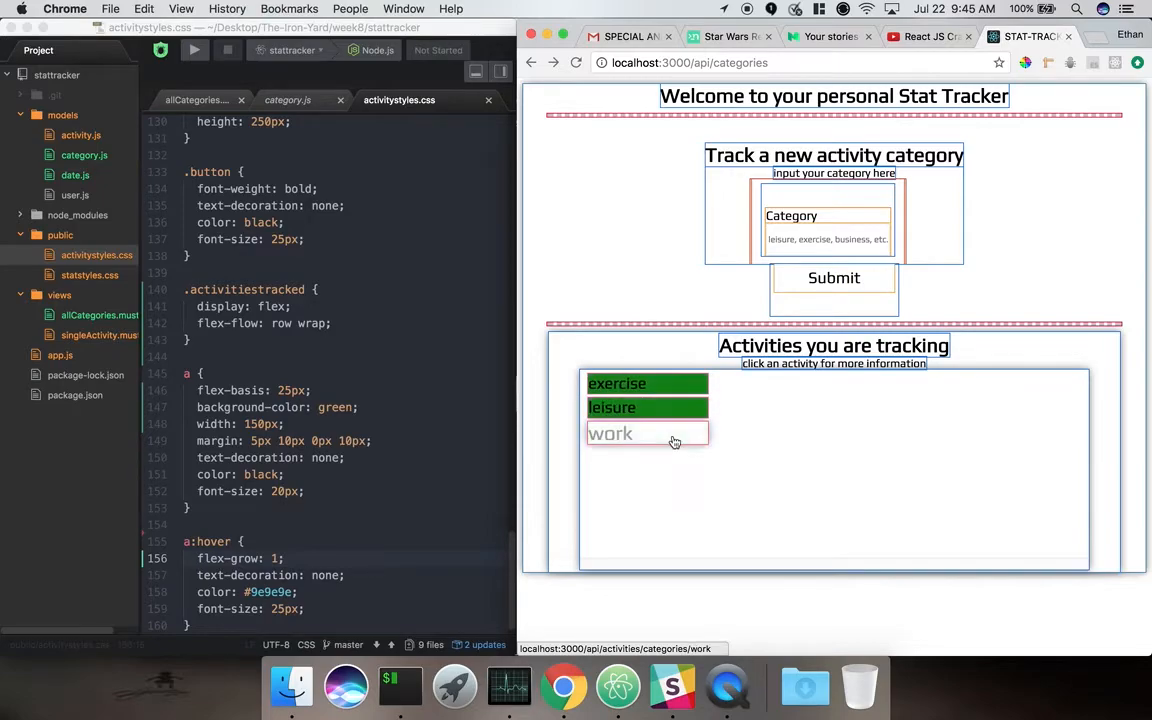
mouse_move(672, 412)
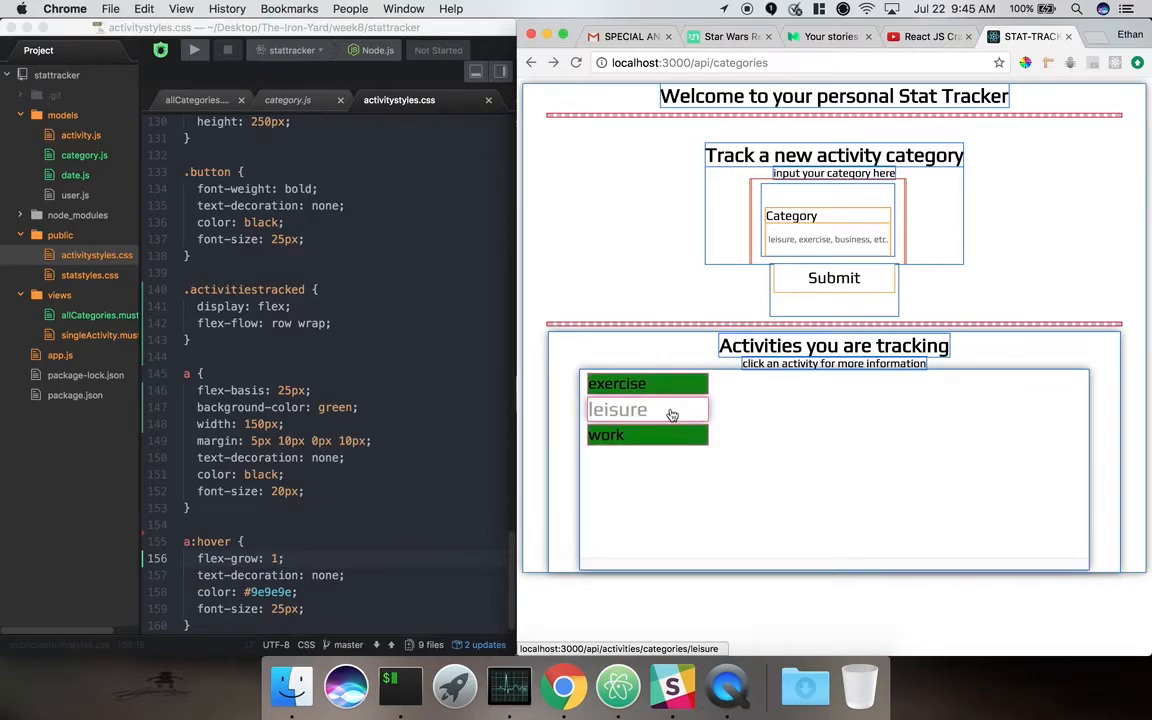
mouse_move(672, 414)
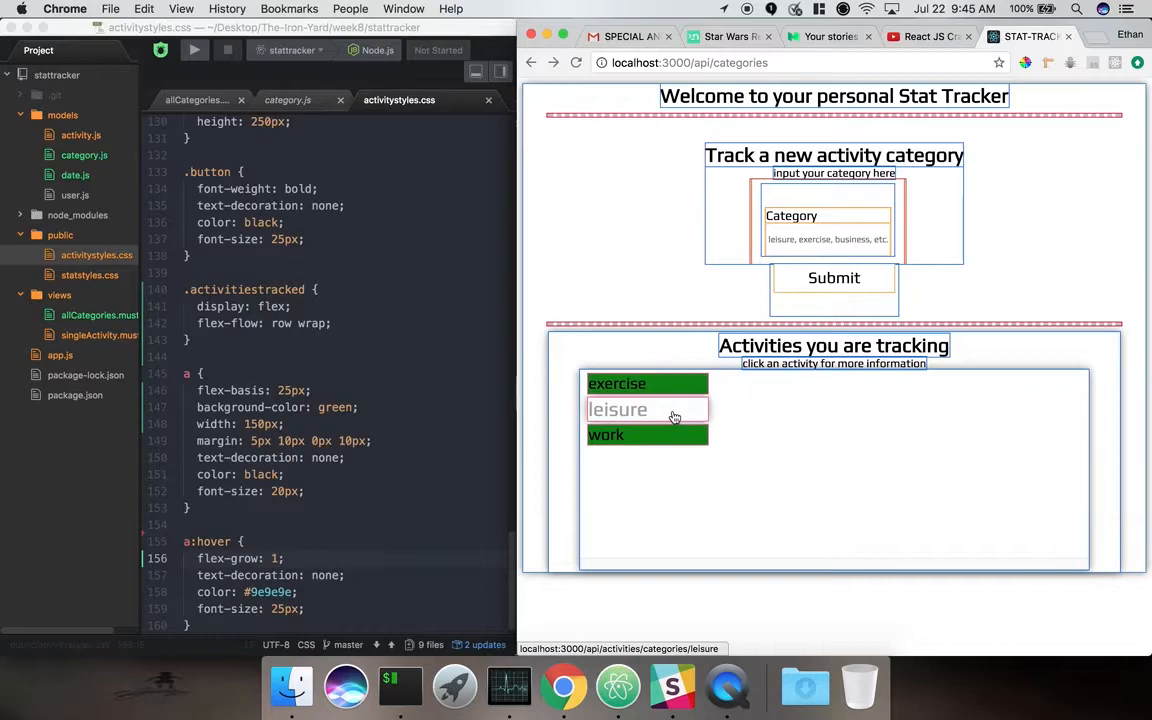
mouse_move(676, 392)
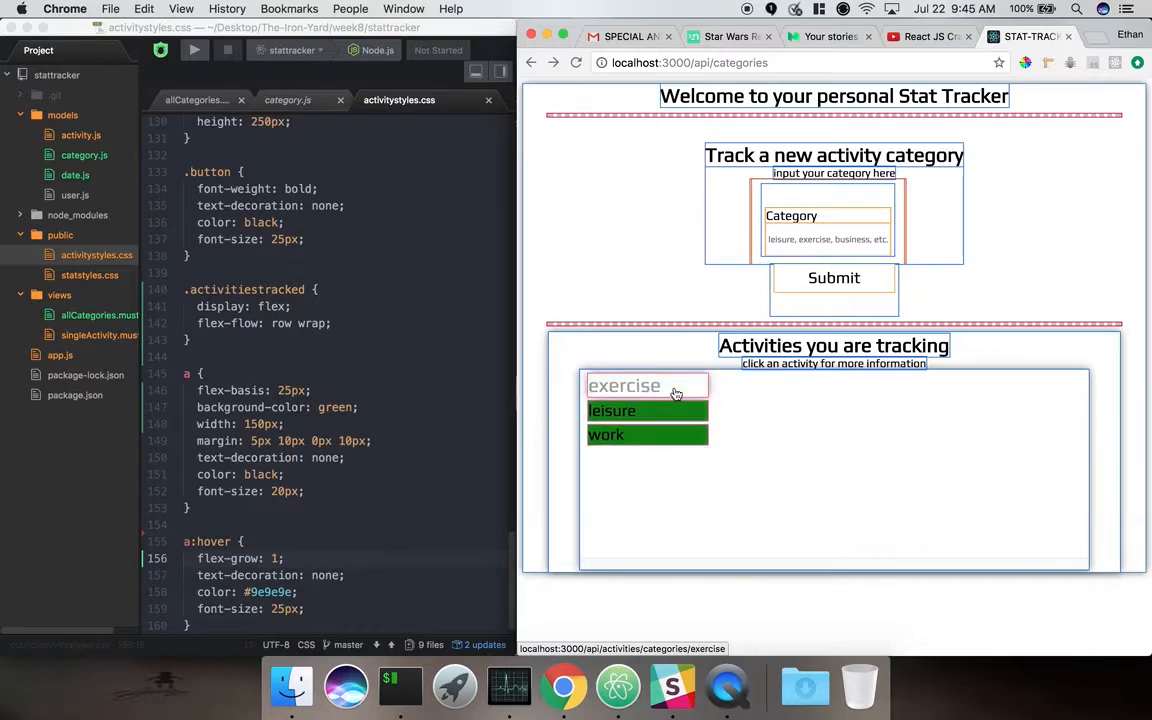
mouse_move(680, 412)
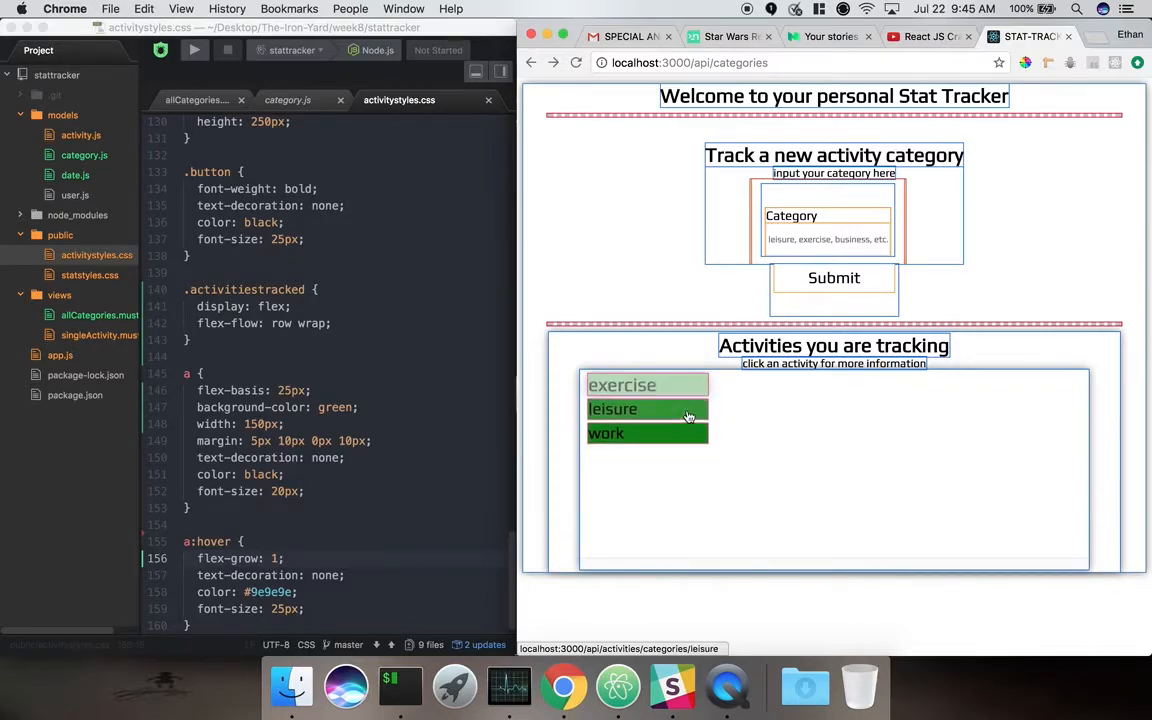
mouse_move(808, 508)
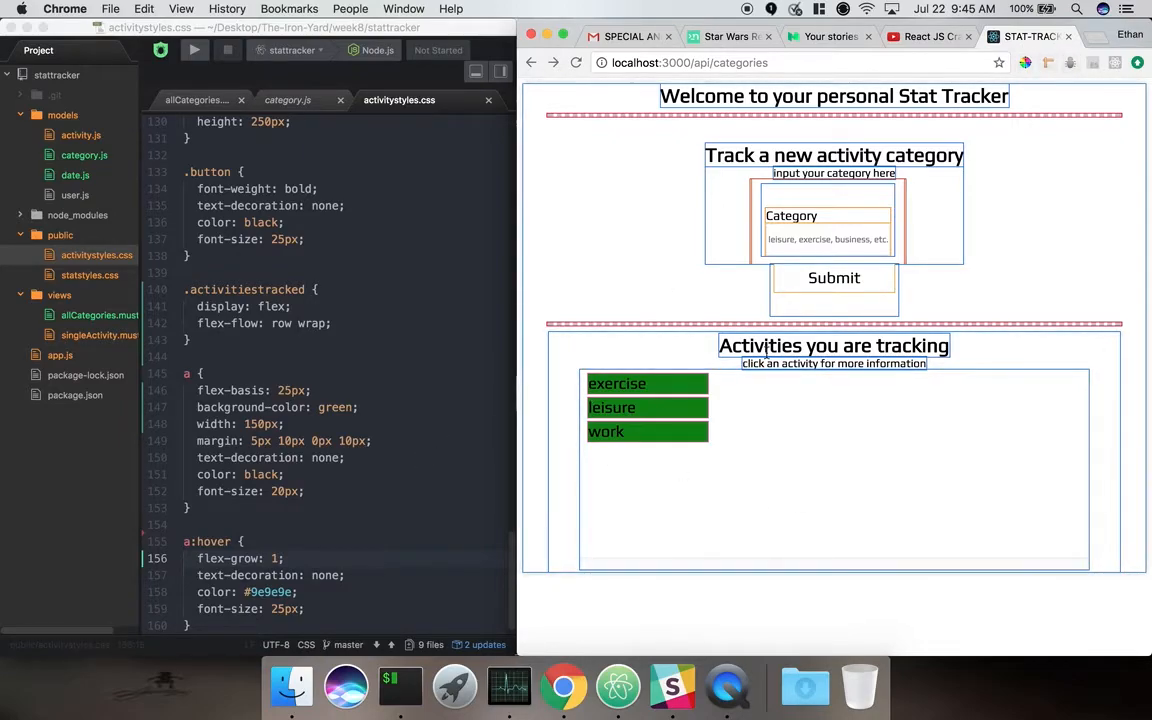
mouse_move(496, 440)
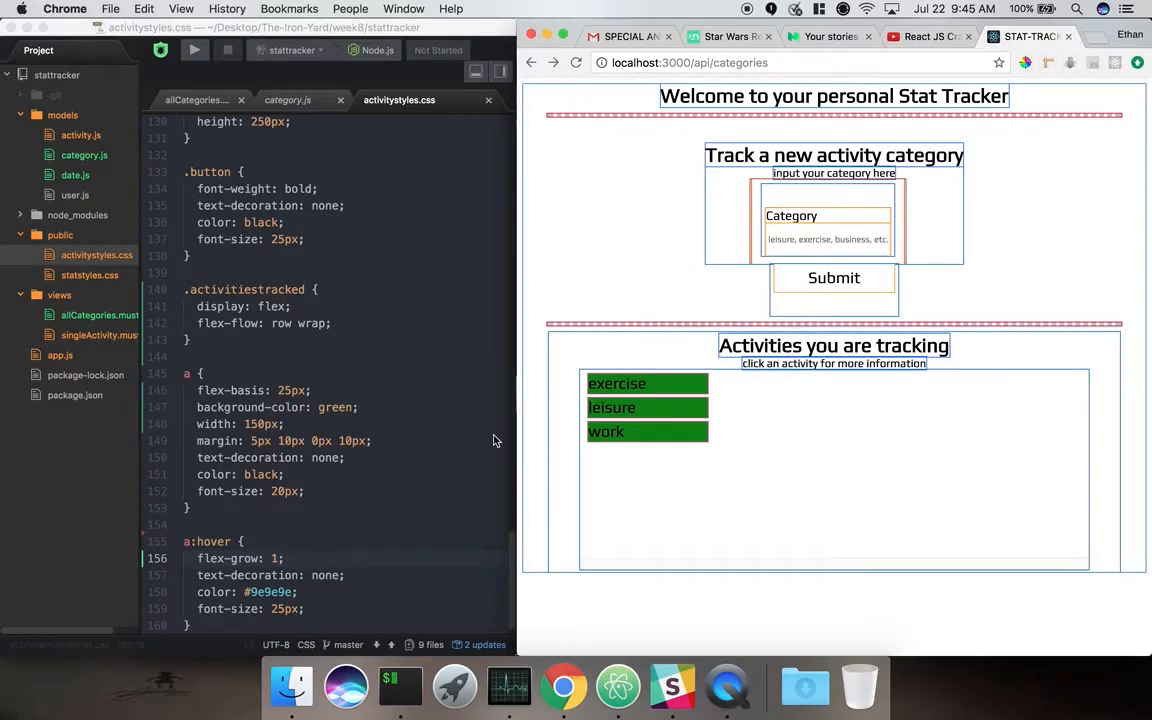
left_click(396, 480)
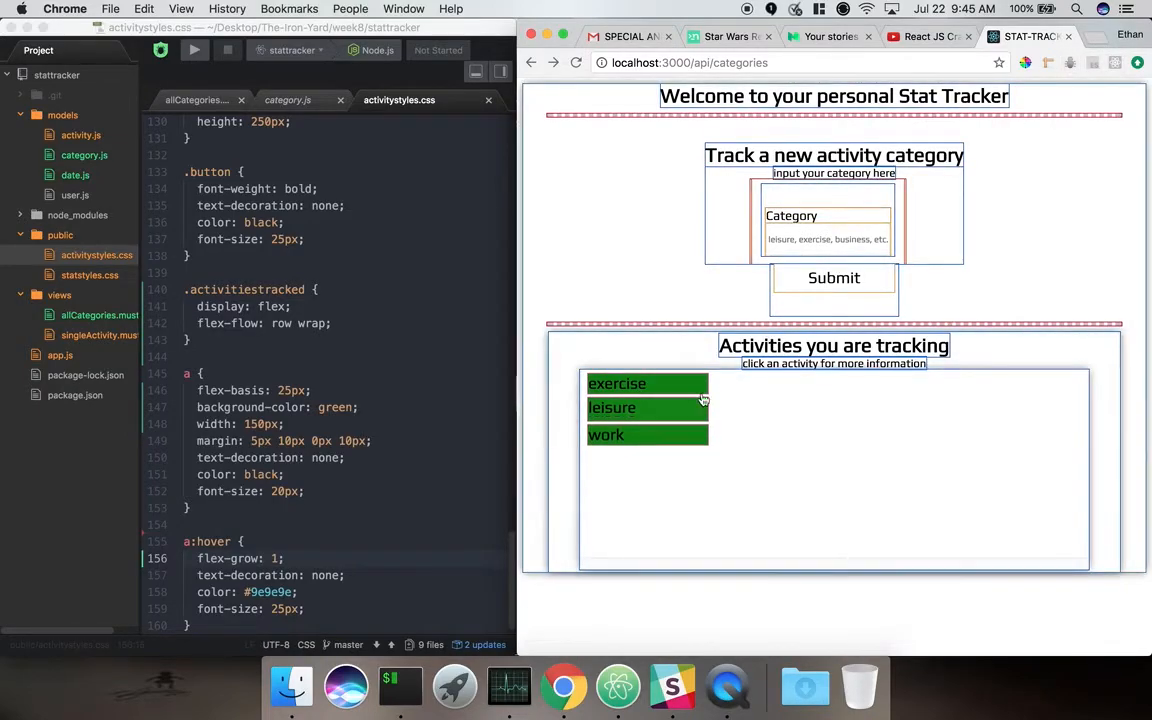
mouse_move(680, 412)
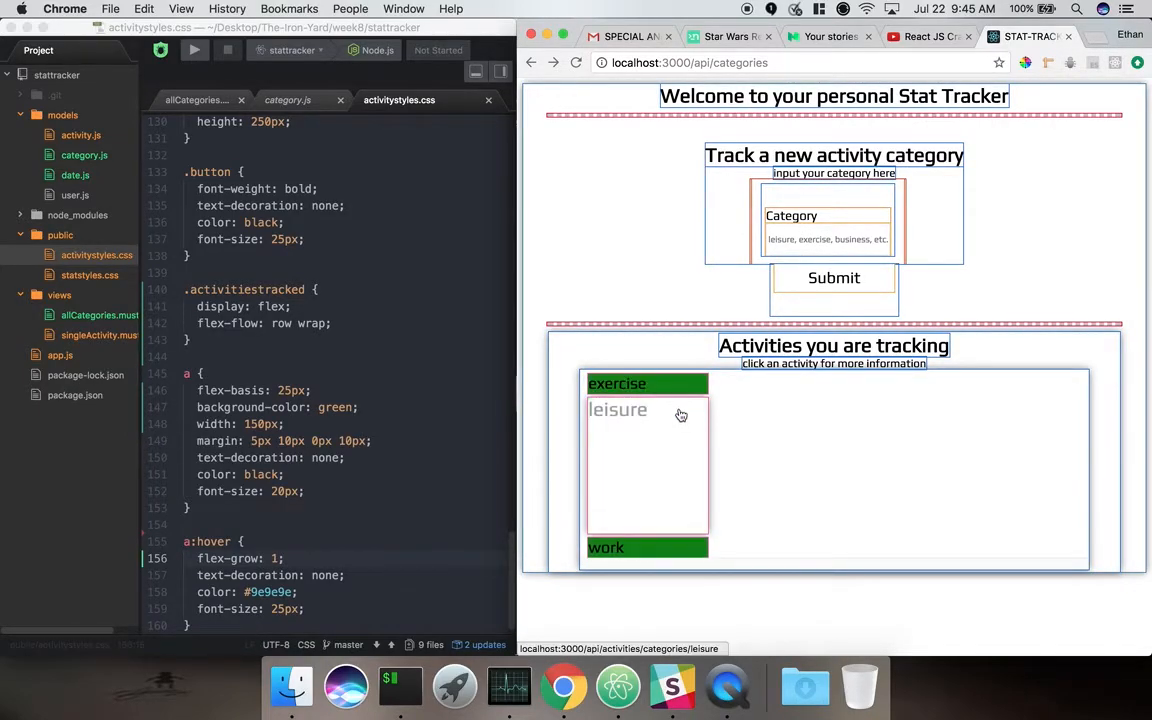
mouse_move(670, 420)
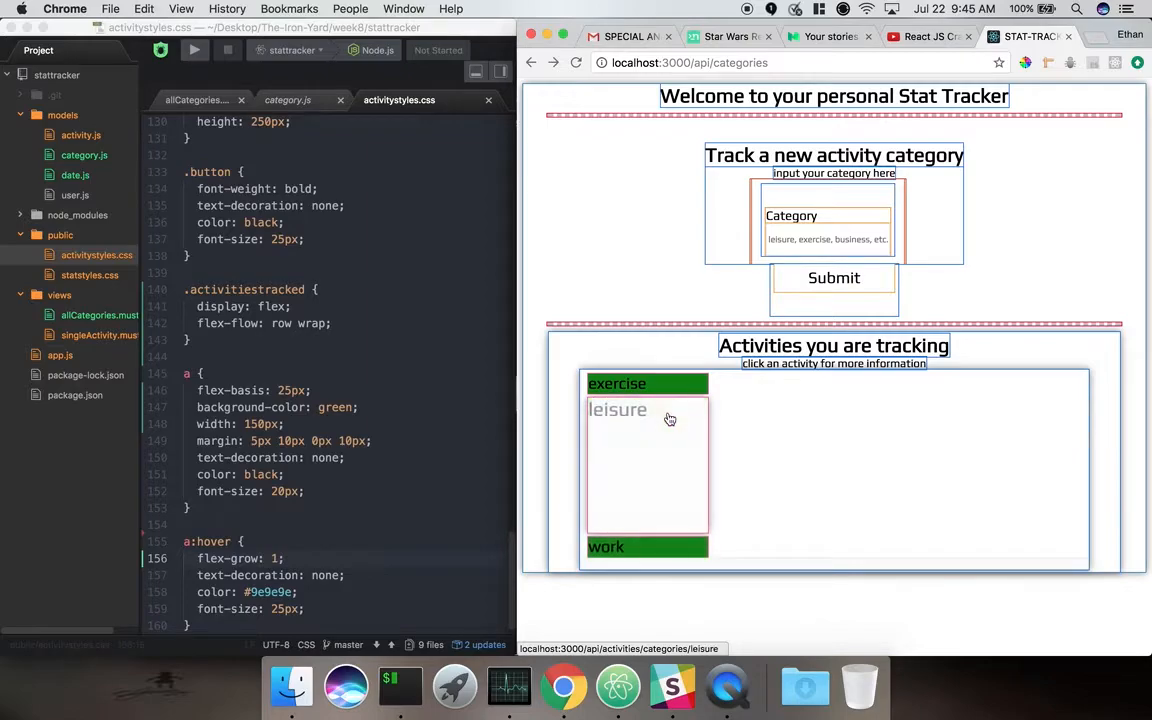
mouse_move(676, 520)
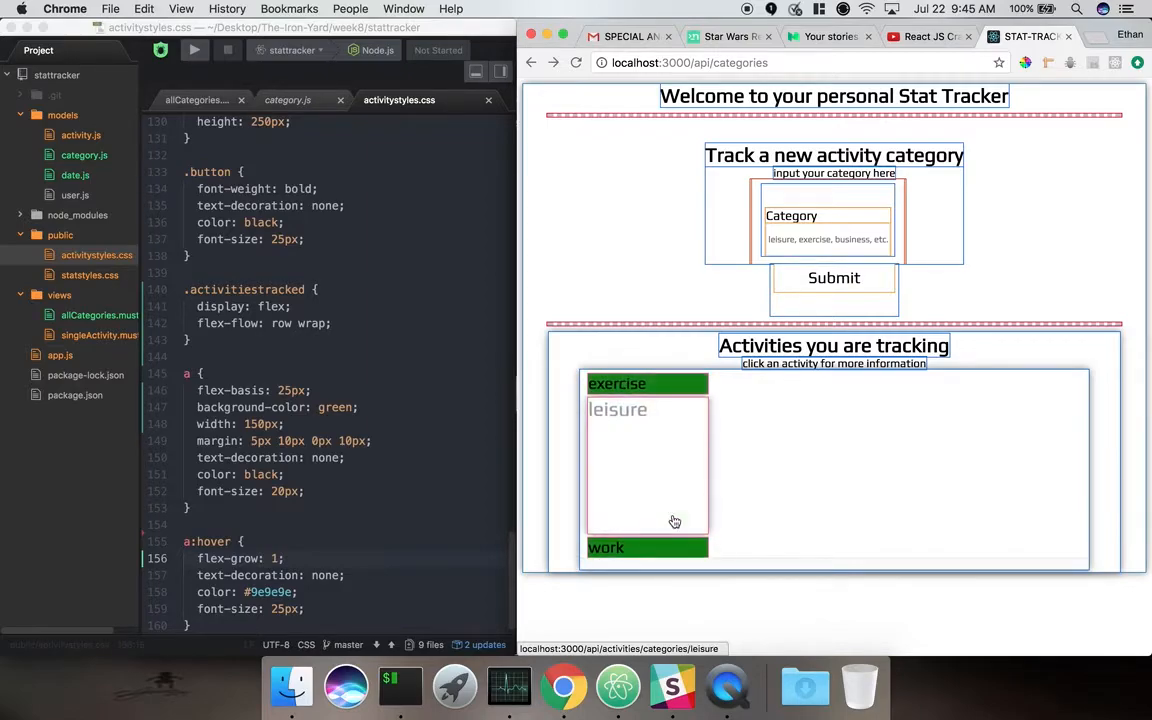
mouse_move(784, 404)
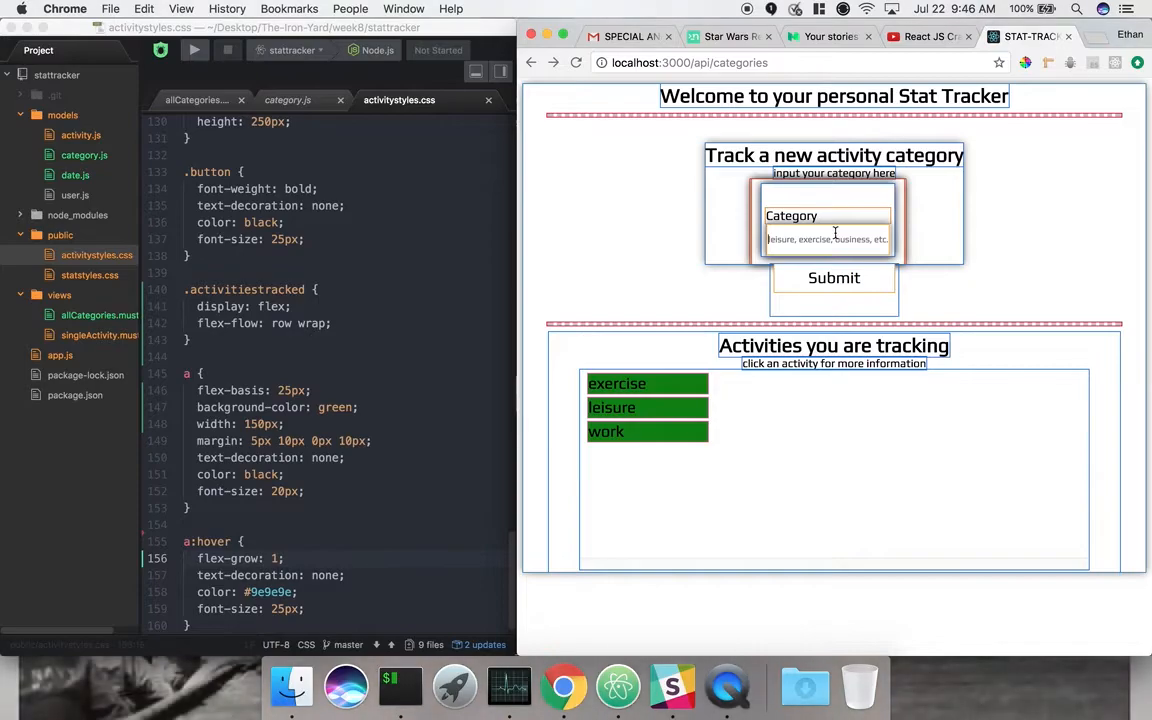
type("Hobbies")
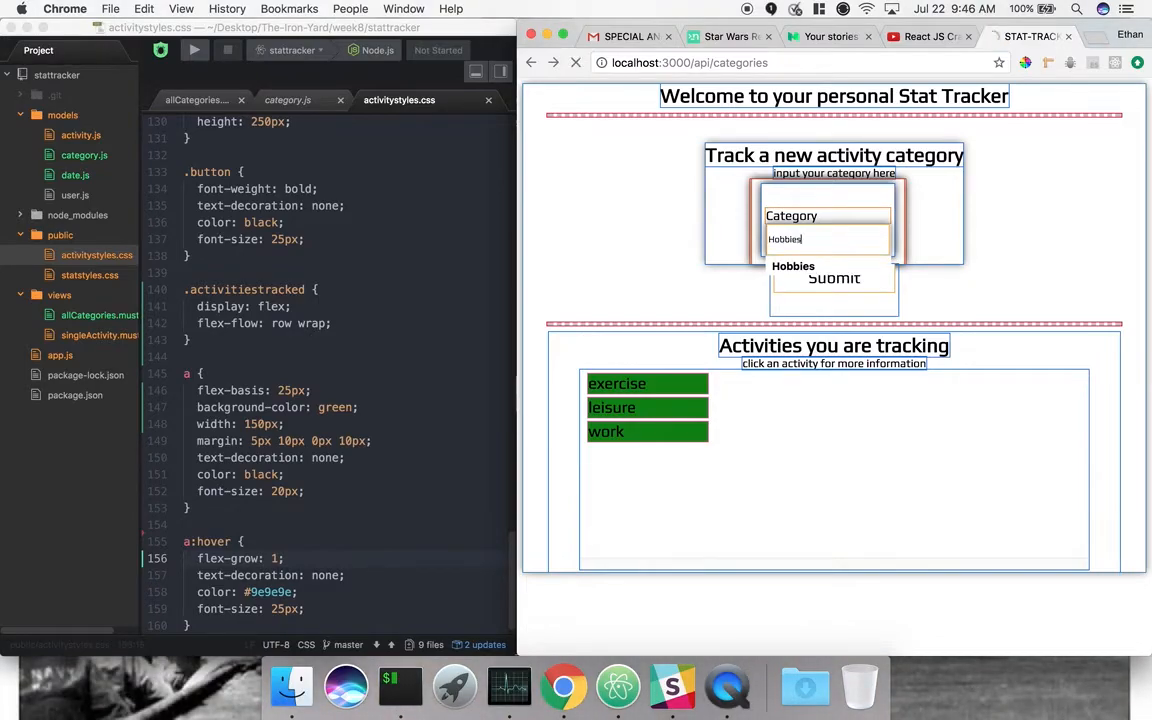
left_click(832, 278)
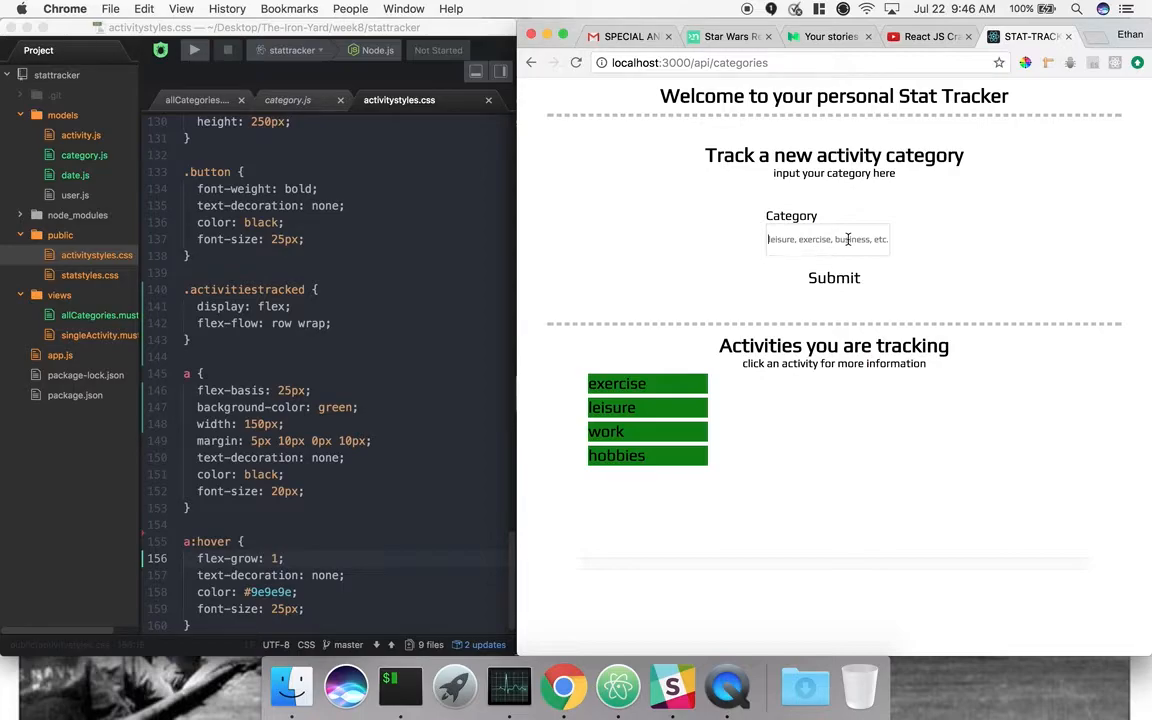
type("Wor")
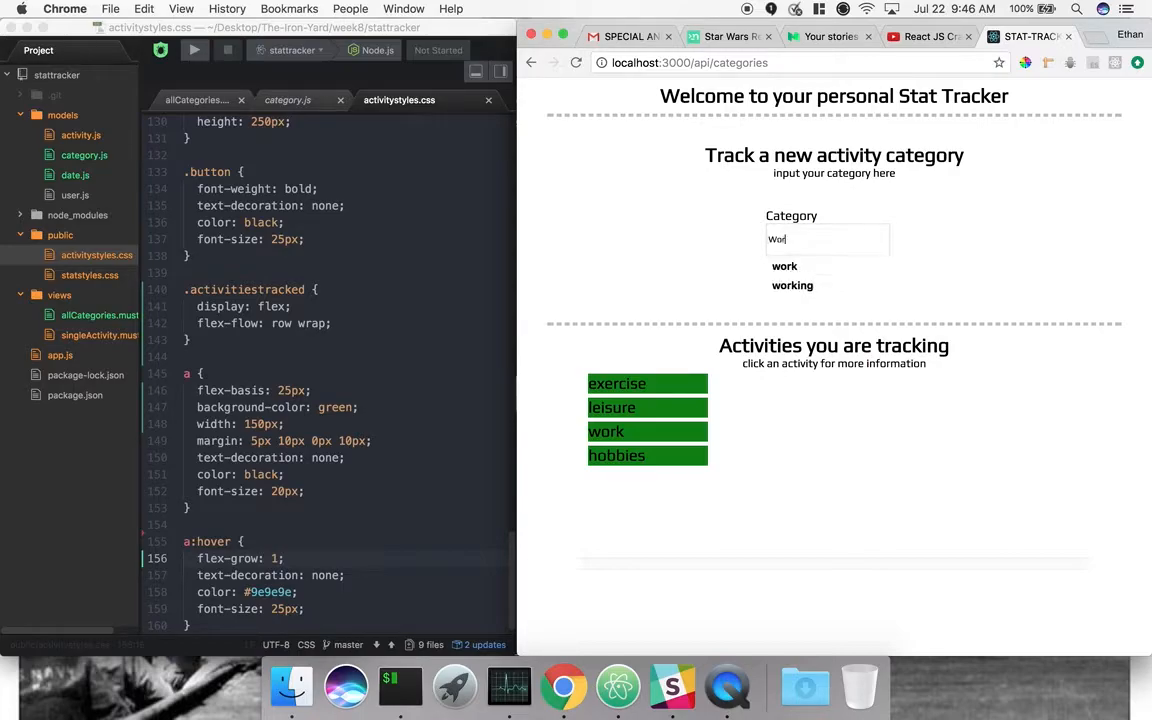
left_click(832, 276)
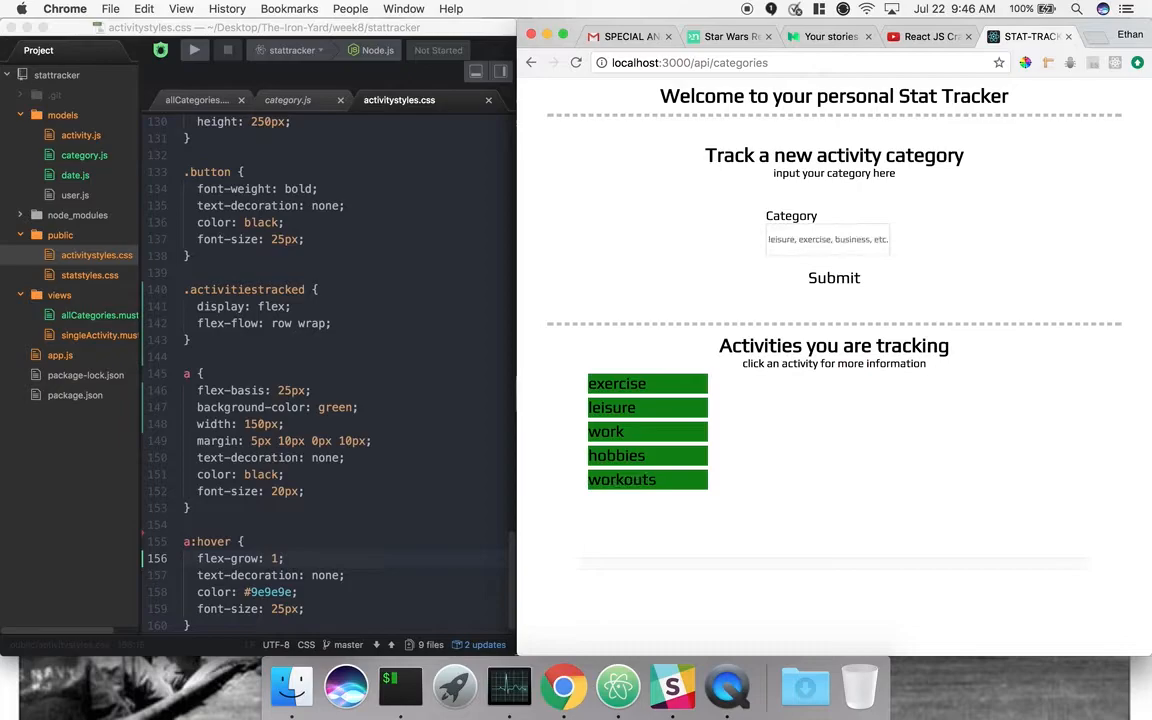
mouse_move(588, 90)
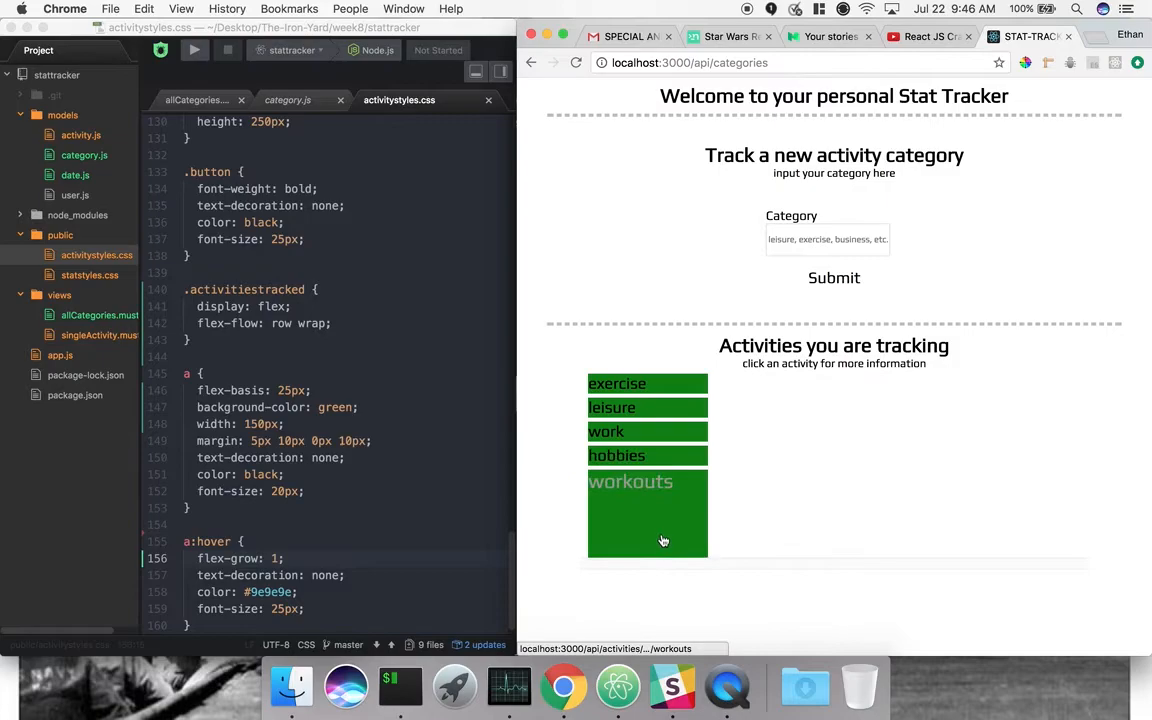
mouse_move(656, 434)
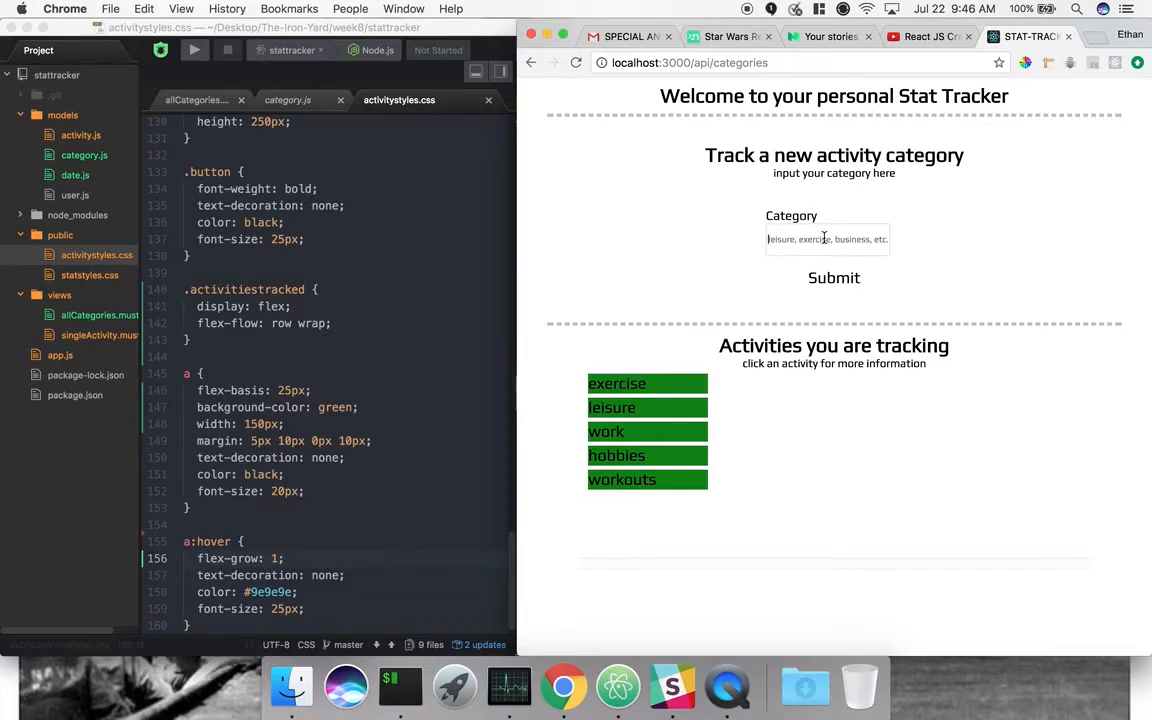
Submit Horseback riding, Eating and Water polo as new categories through the form.
type("Horseb")
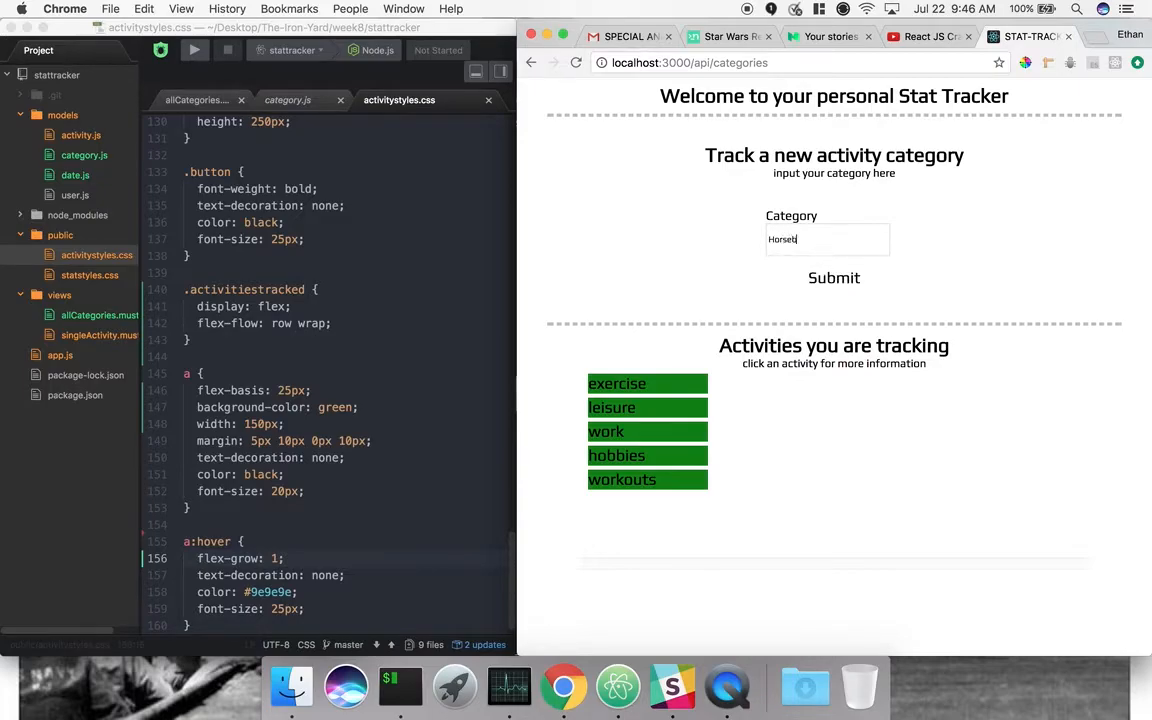
left_click(832, 276)
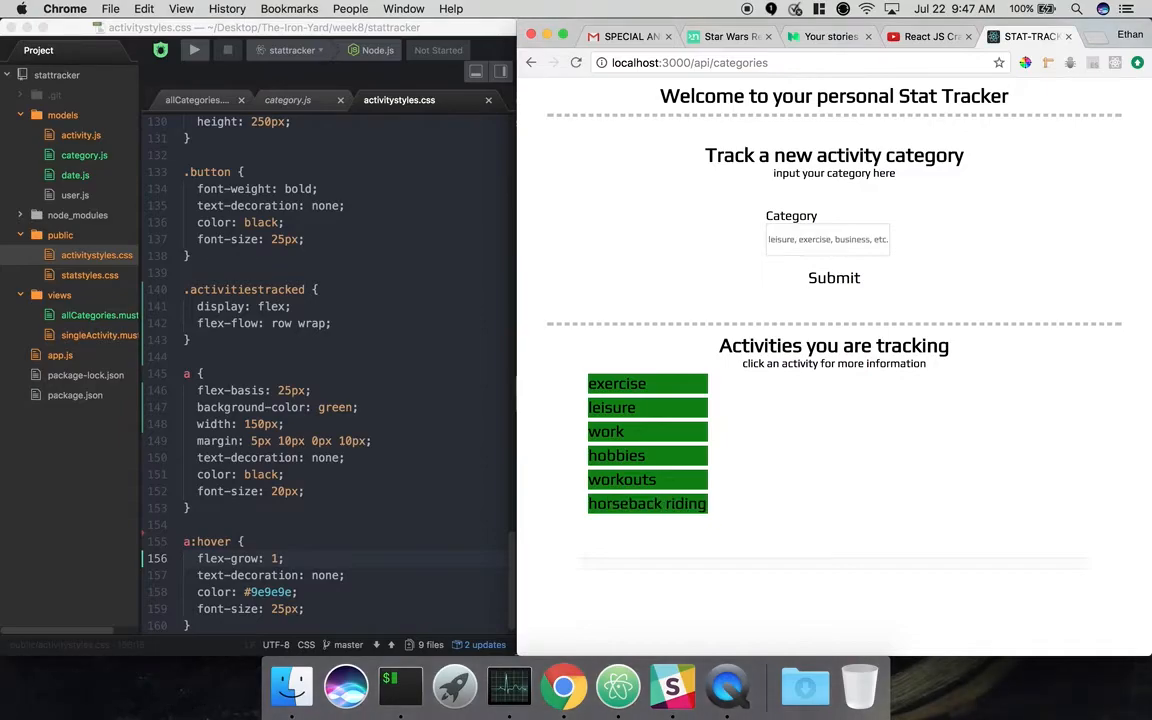
type("Eating")
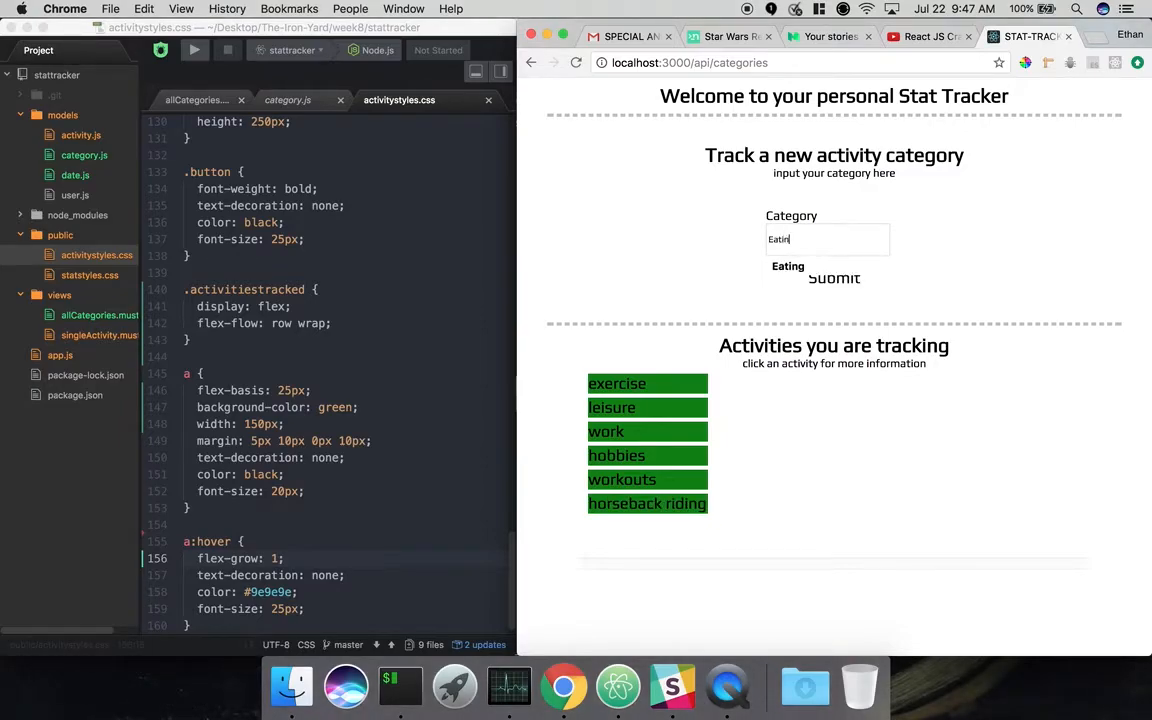
left_click(832, 278)
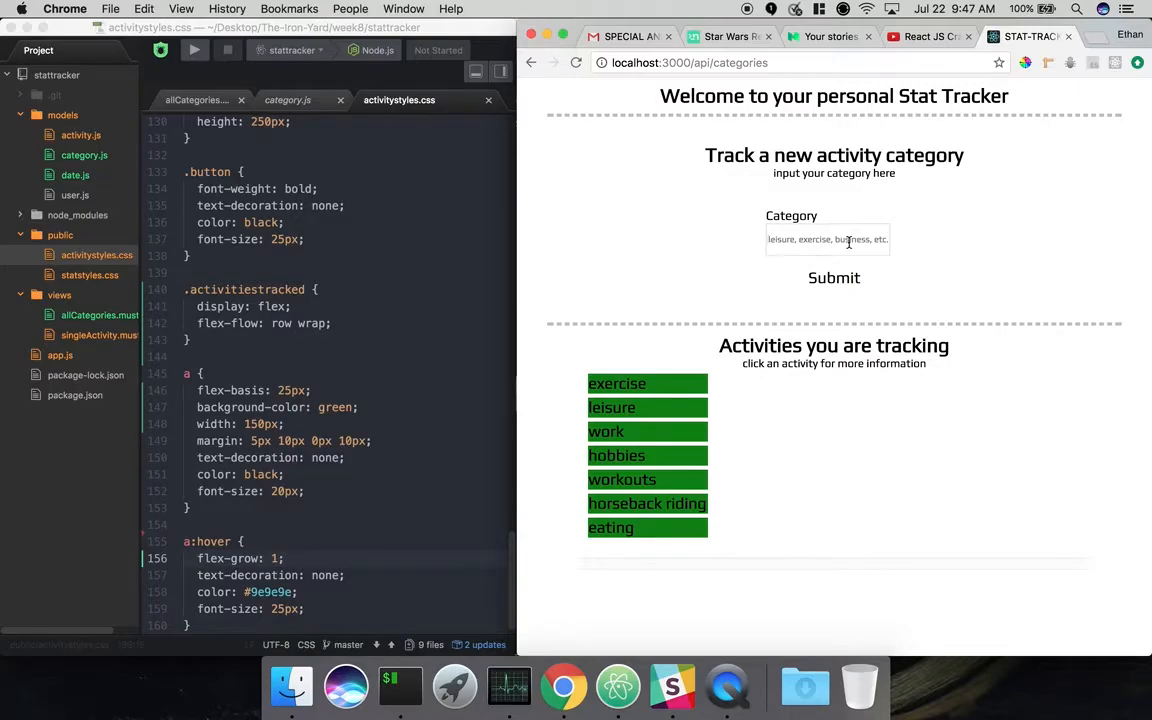
type("Water")
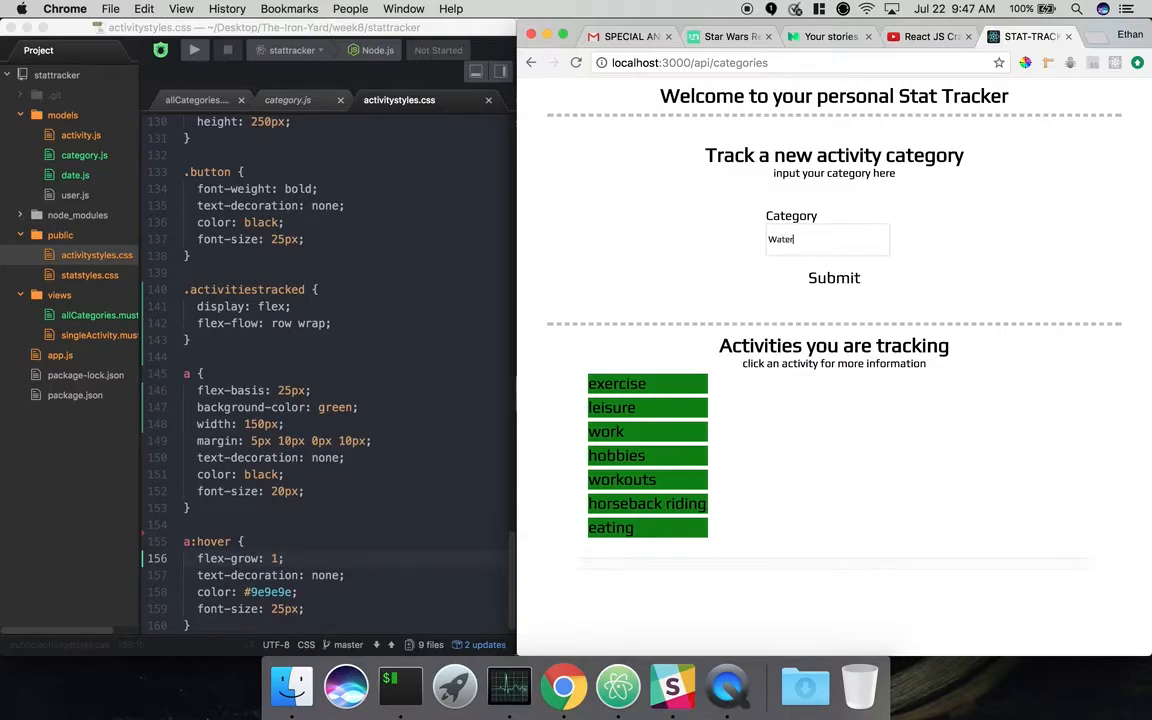
left_click(832, 276)
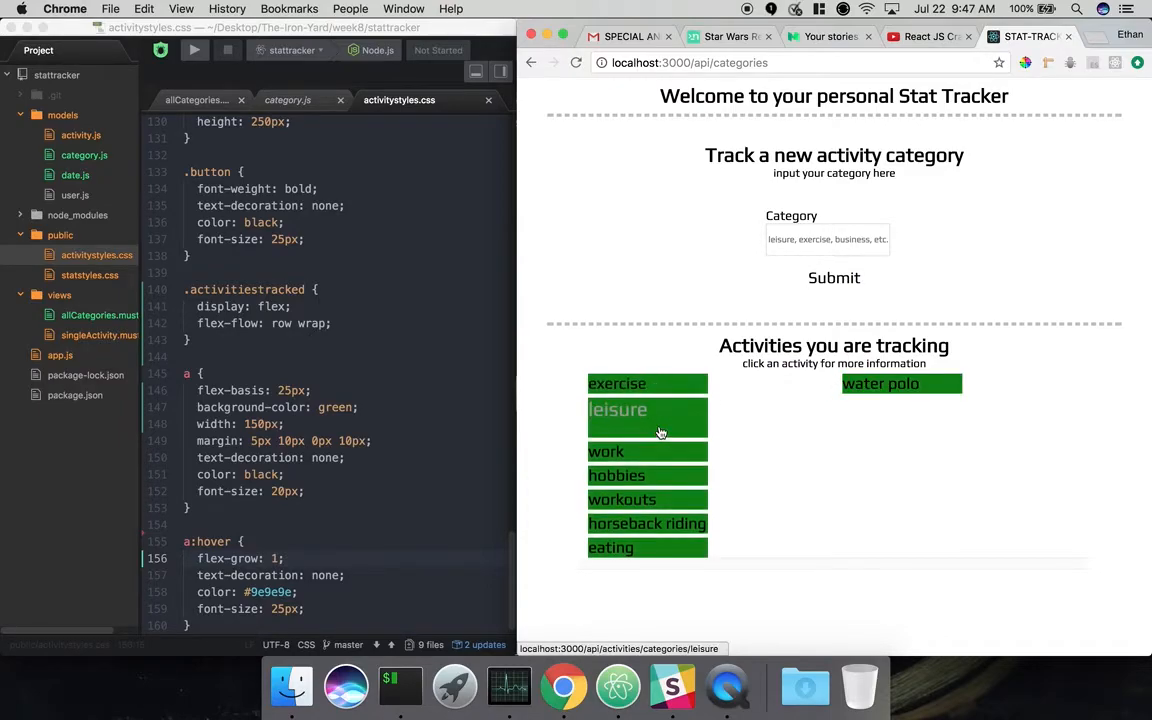
mouse_move(656, 510)
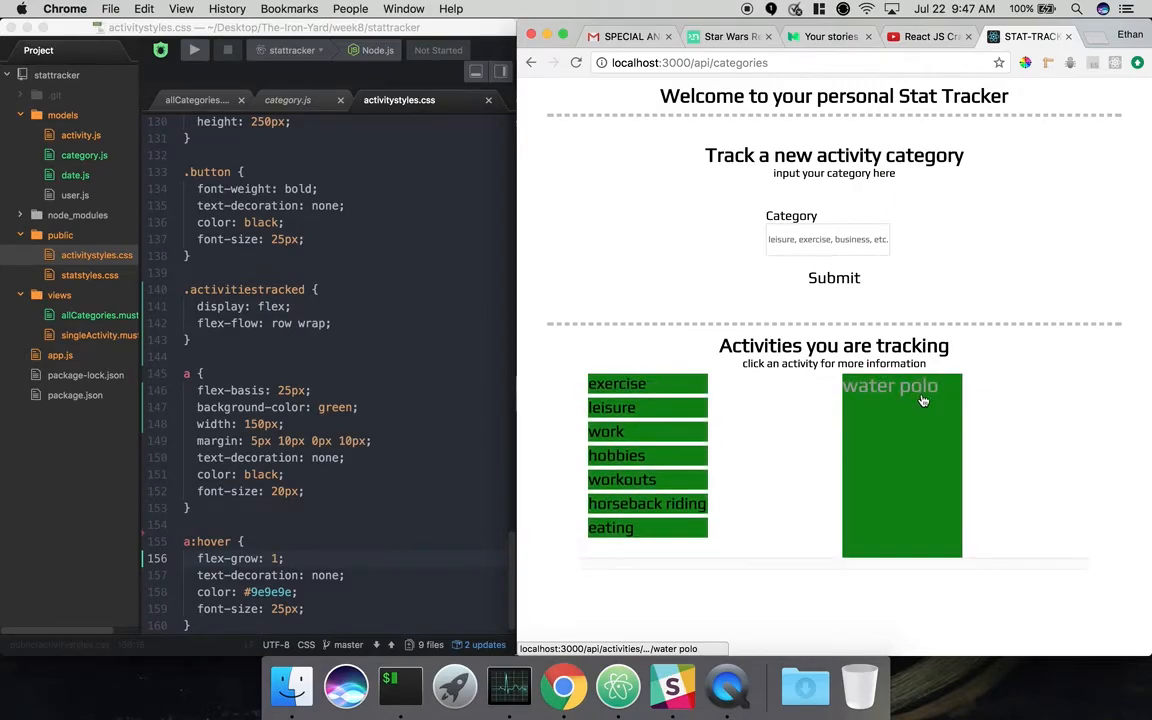
mouse_move(922, 400)
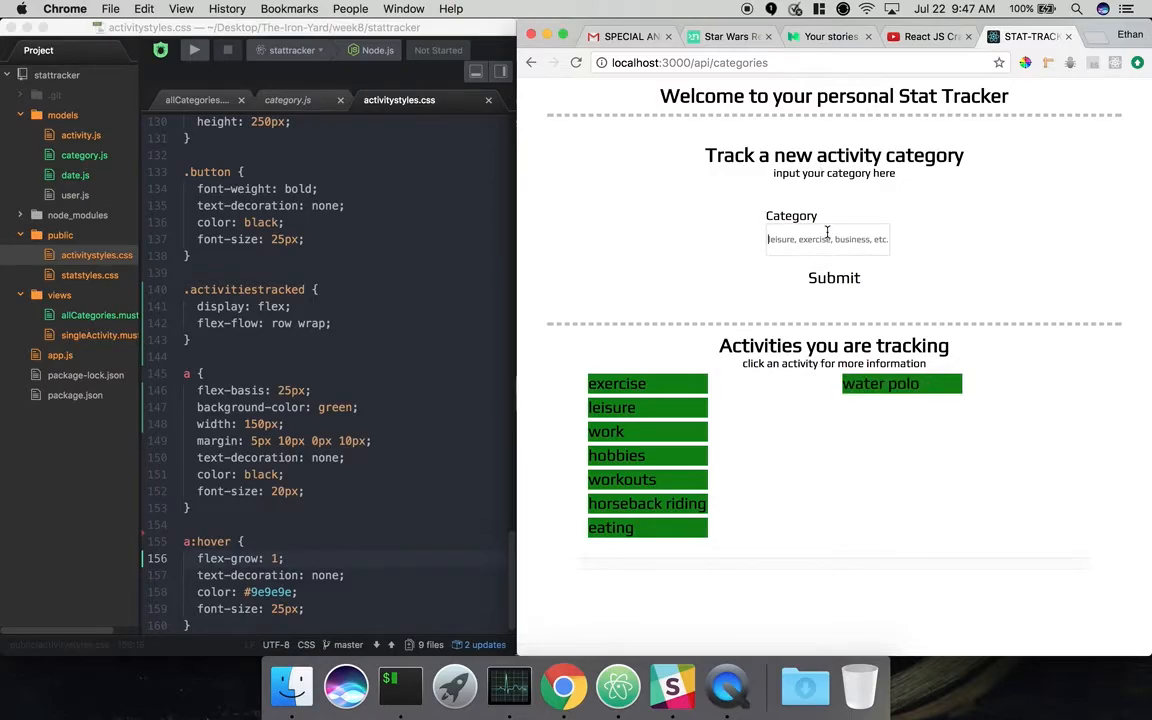
Enter a bananas category in the Category field of the tracker form.
left_click(828, 240)
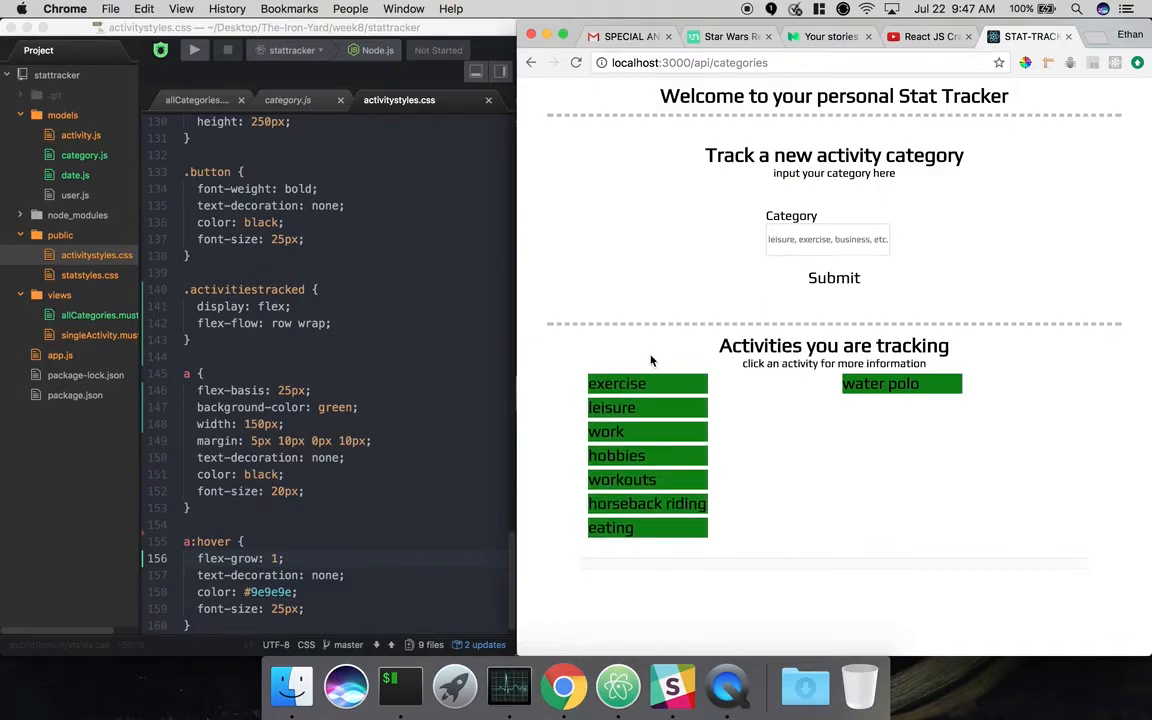
mouse_move(658, 528)
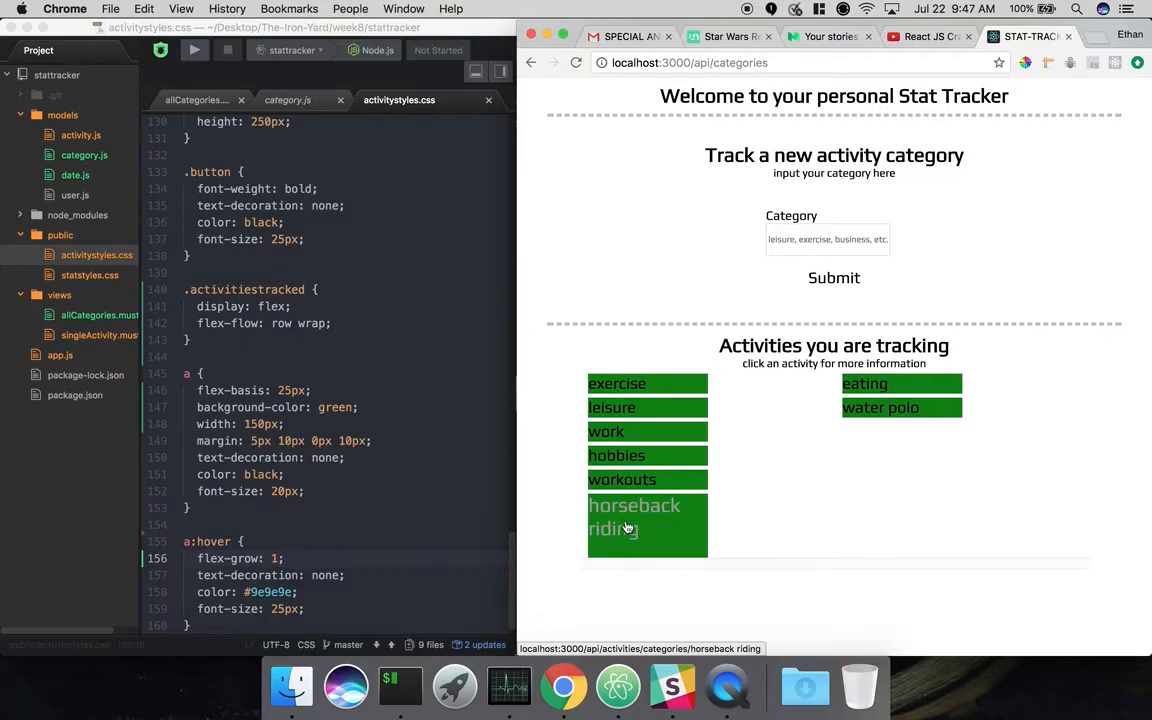
mouse_move(644, 532)
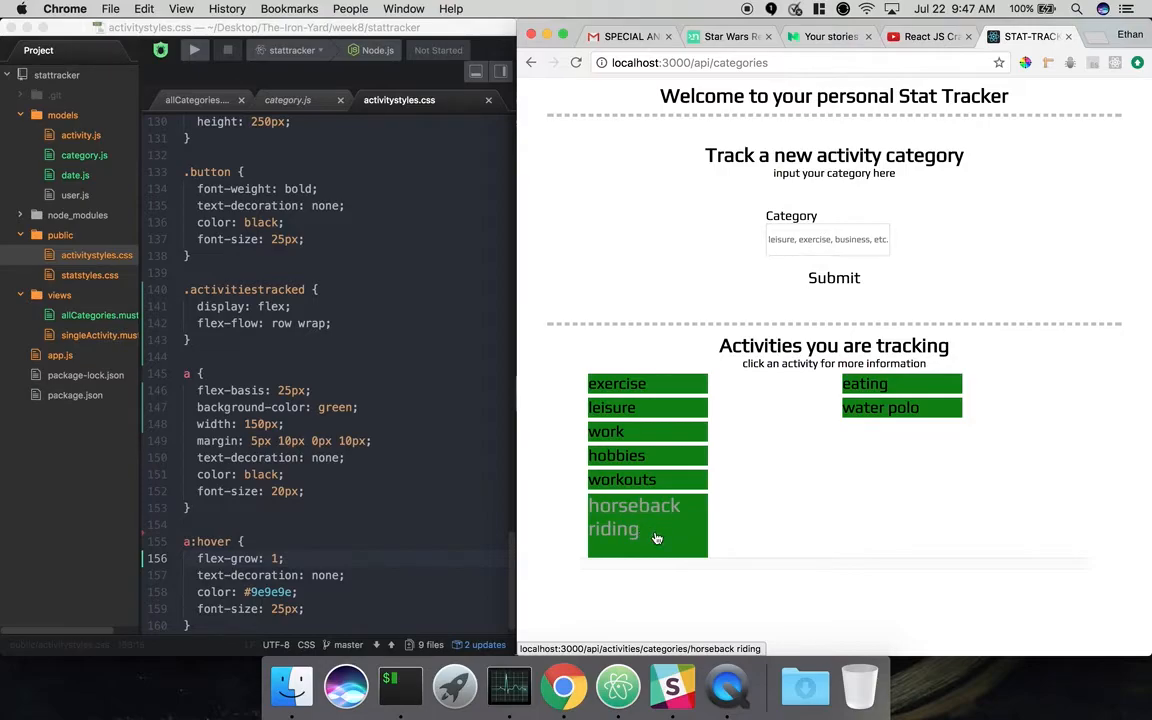
mouse_move(664, 530)
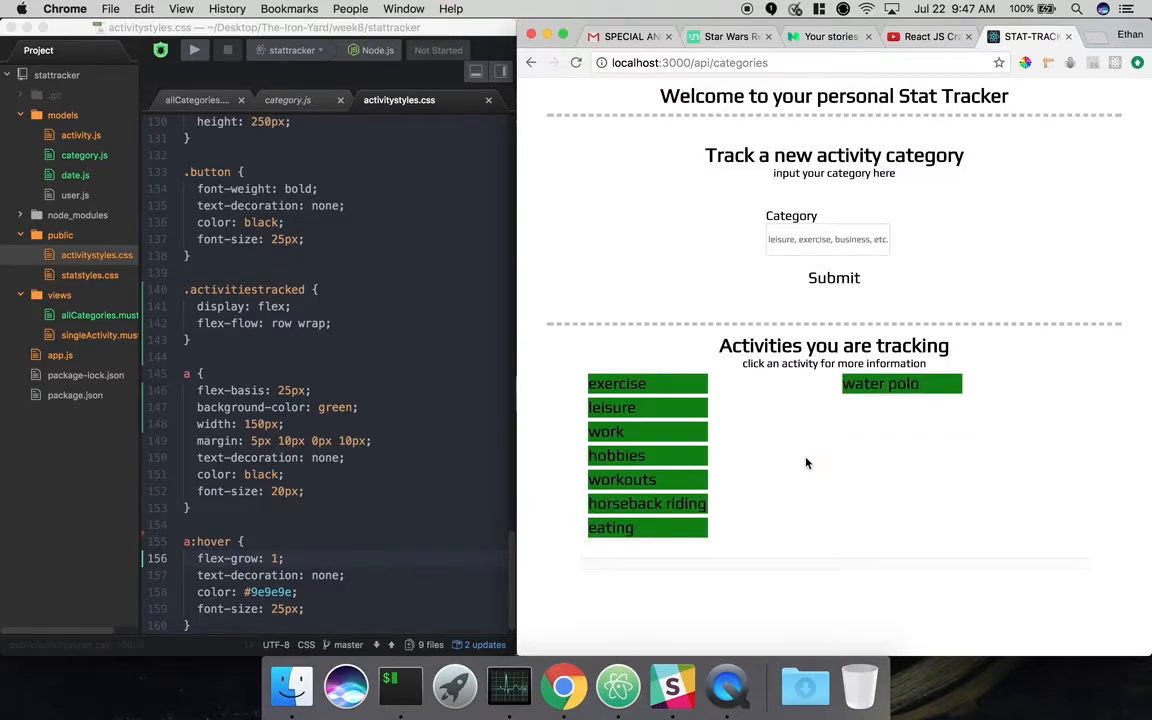
mouse_move(788, 452)
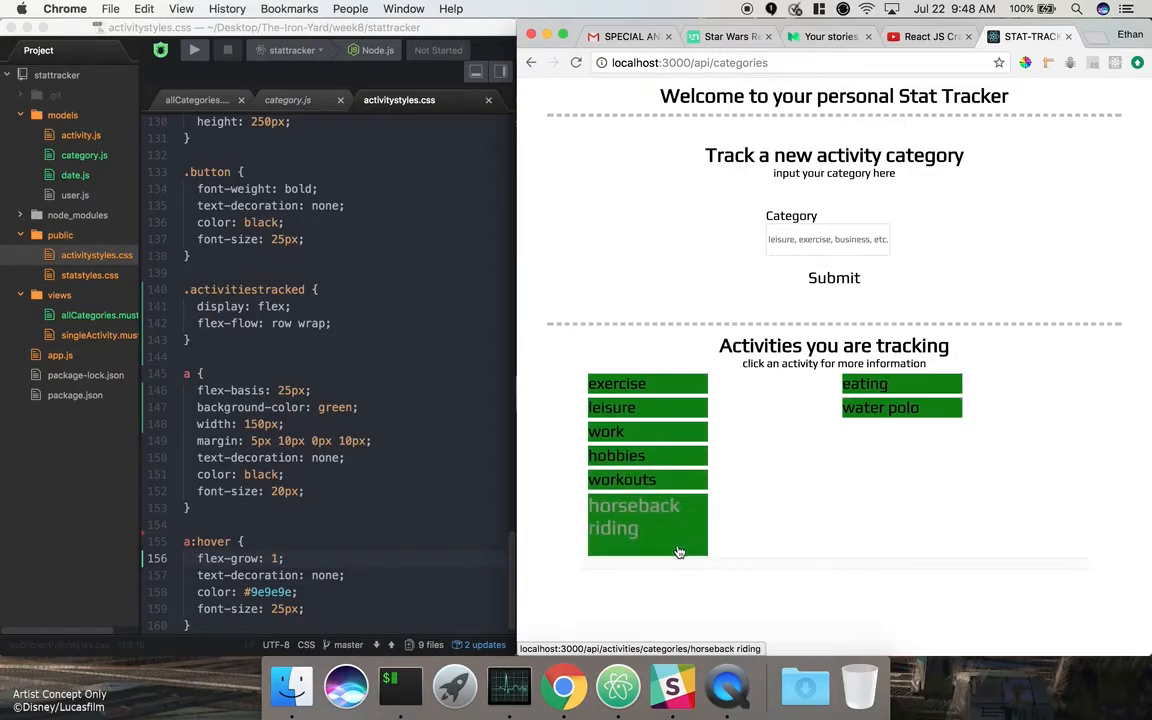
mouse_move(678, 540)
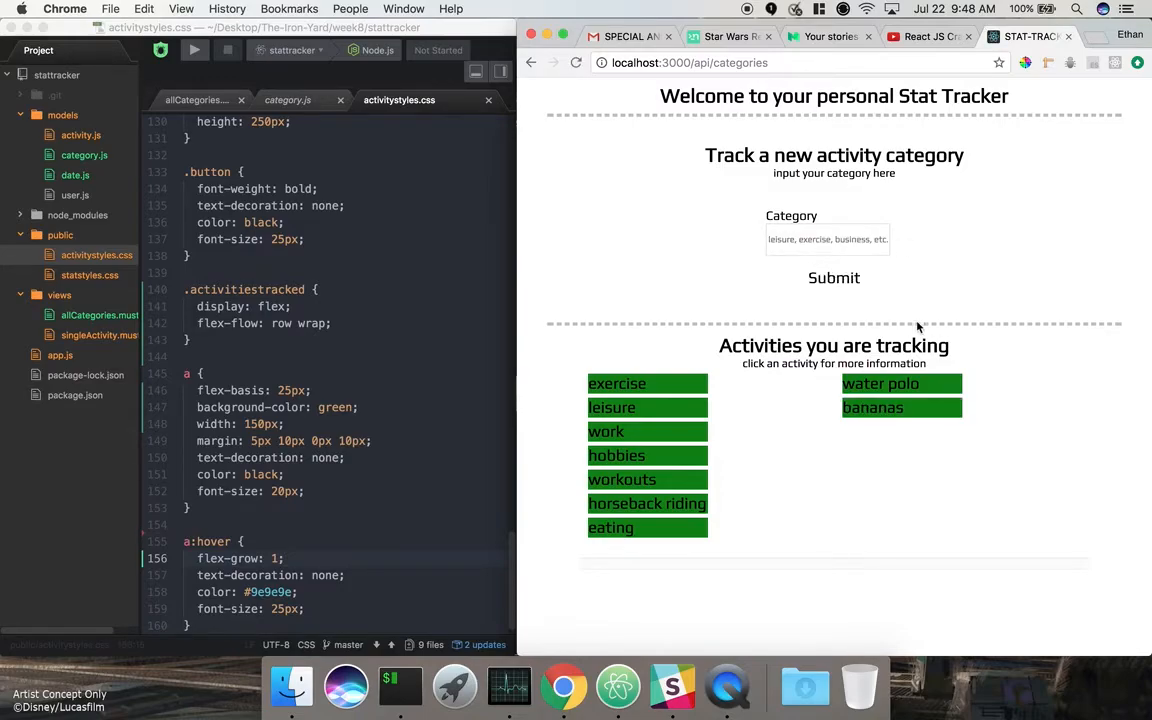
Submit apples as a new tracked category through the form.
type("appl")
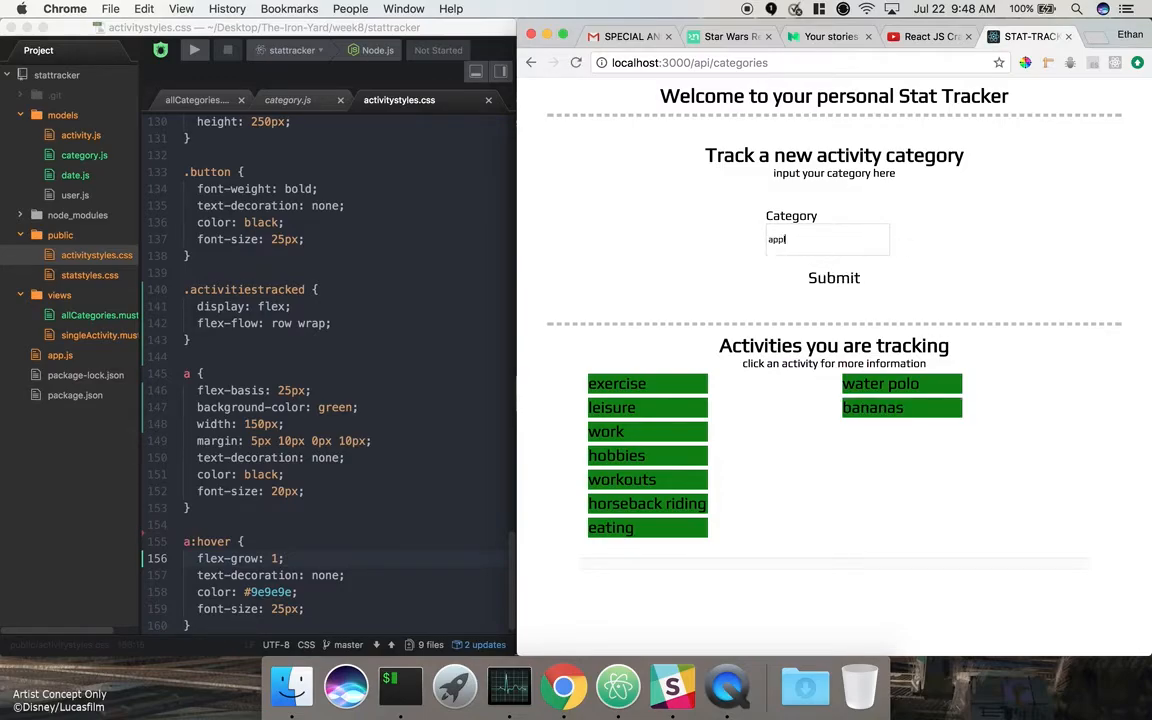
left_click(832, 276)
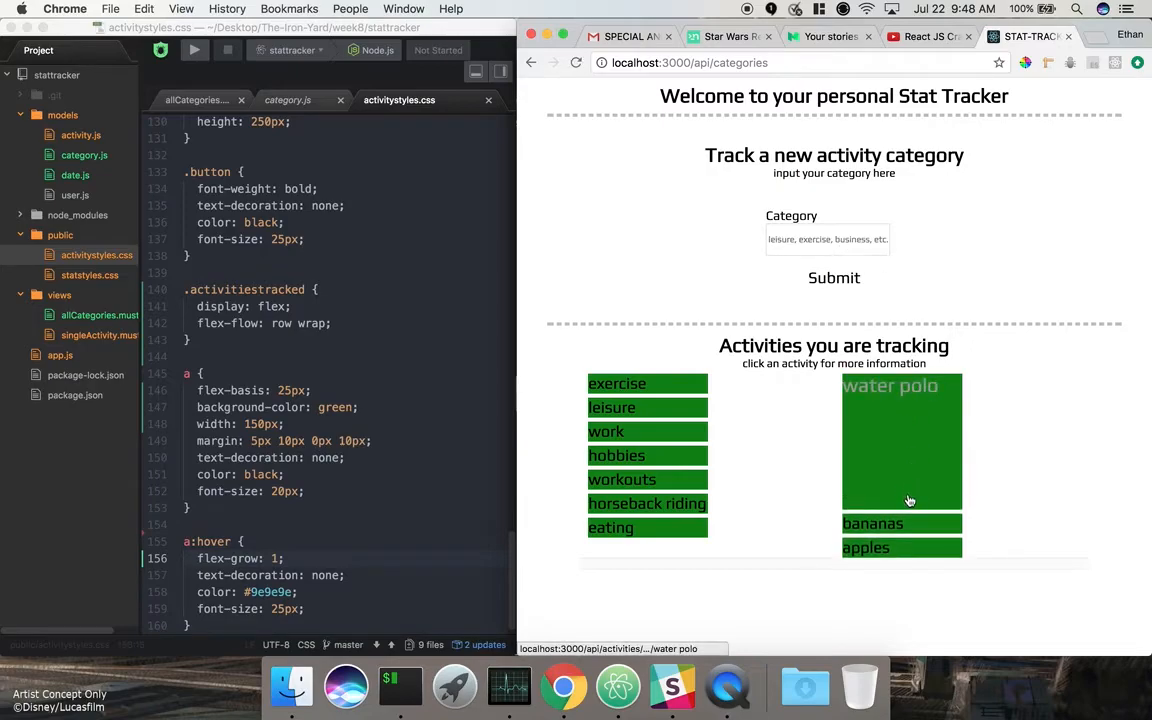
mouse_move(908, 450)
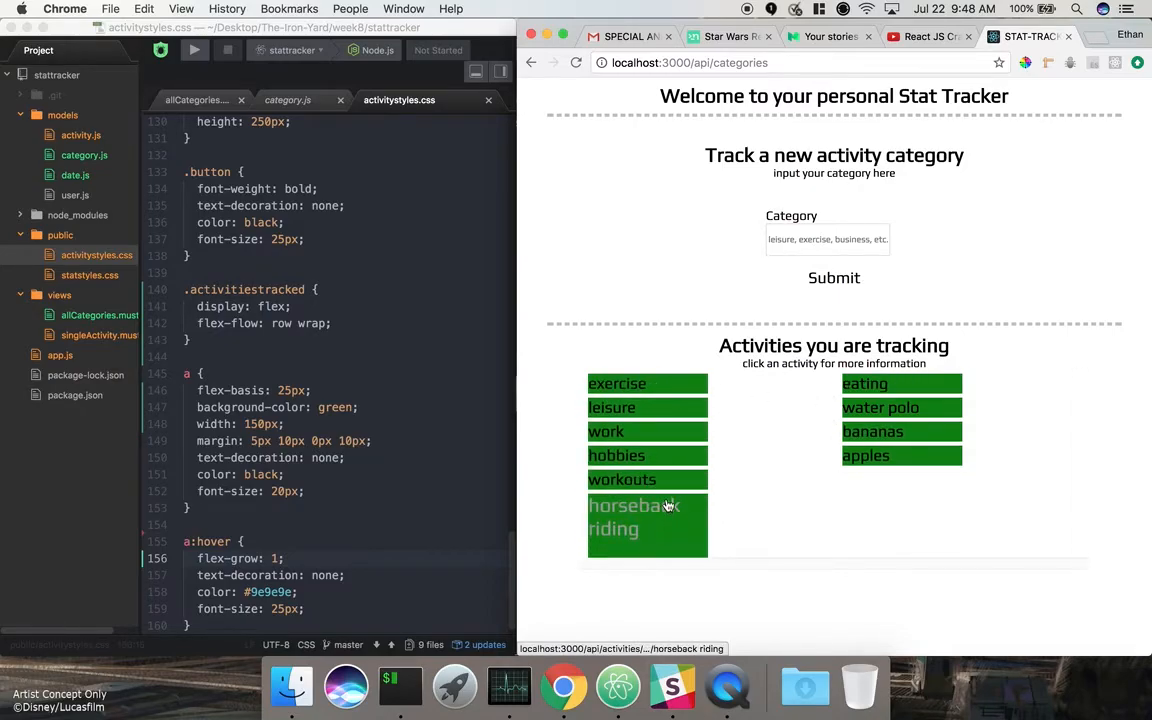
mouse_move(676, 538)
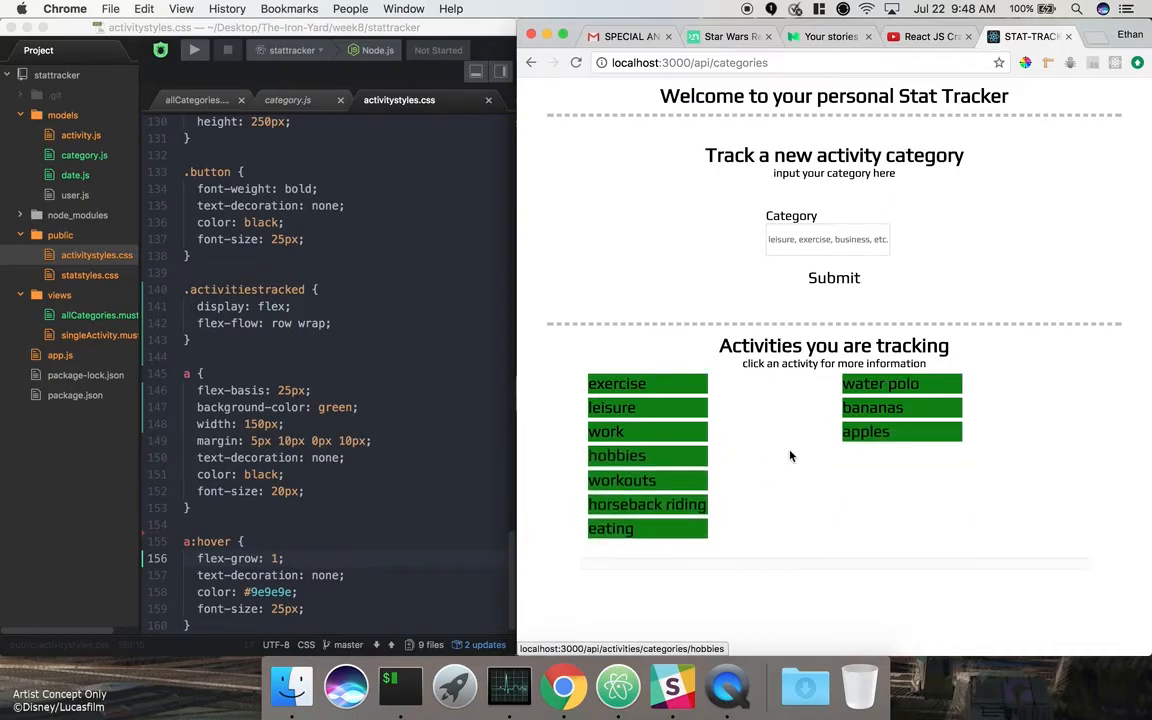
mouse_move(268, 550)
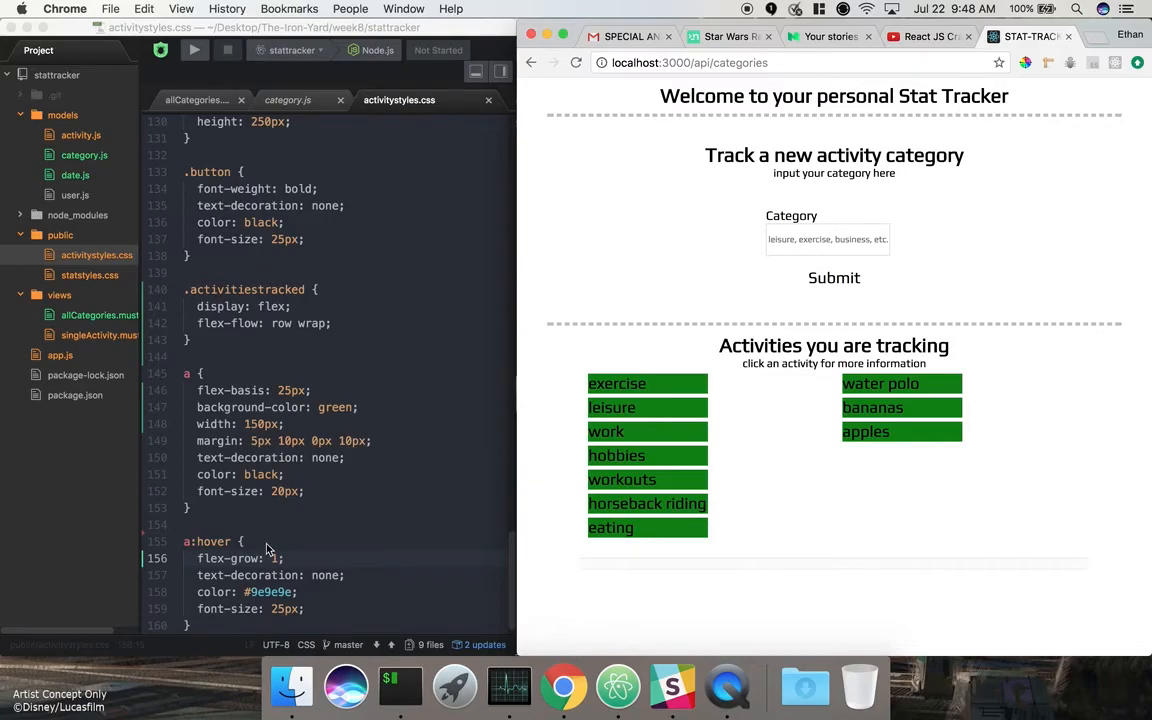